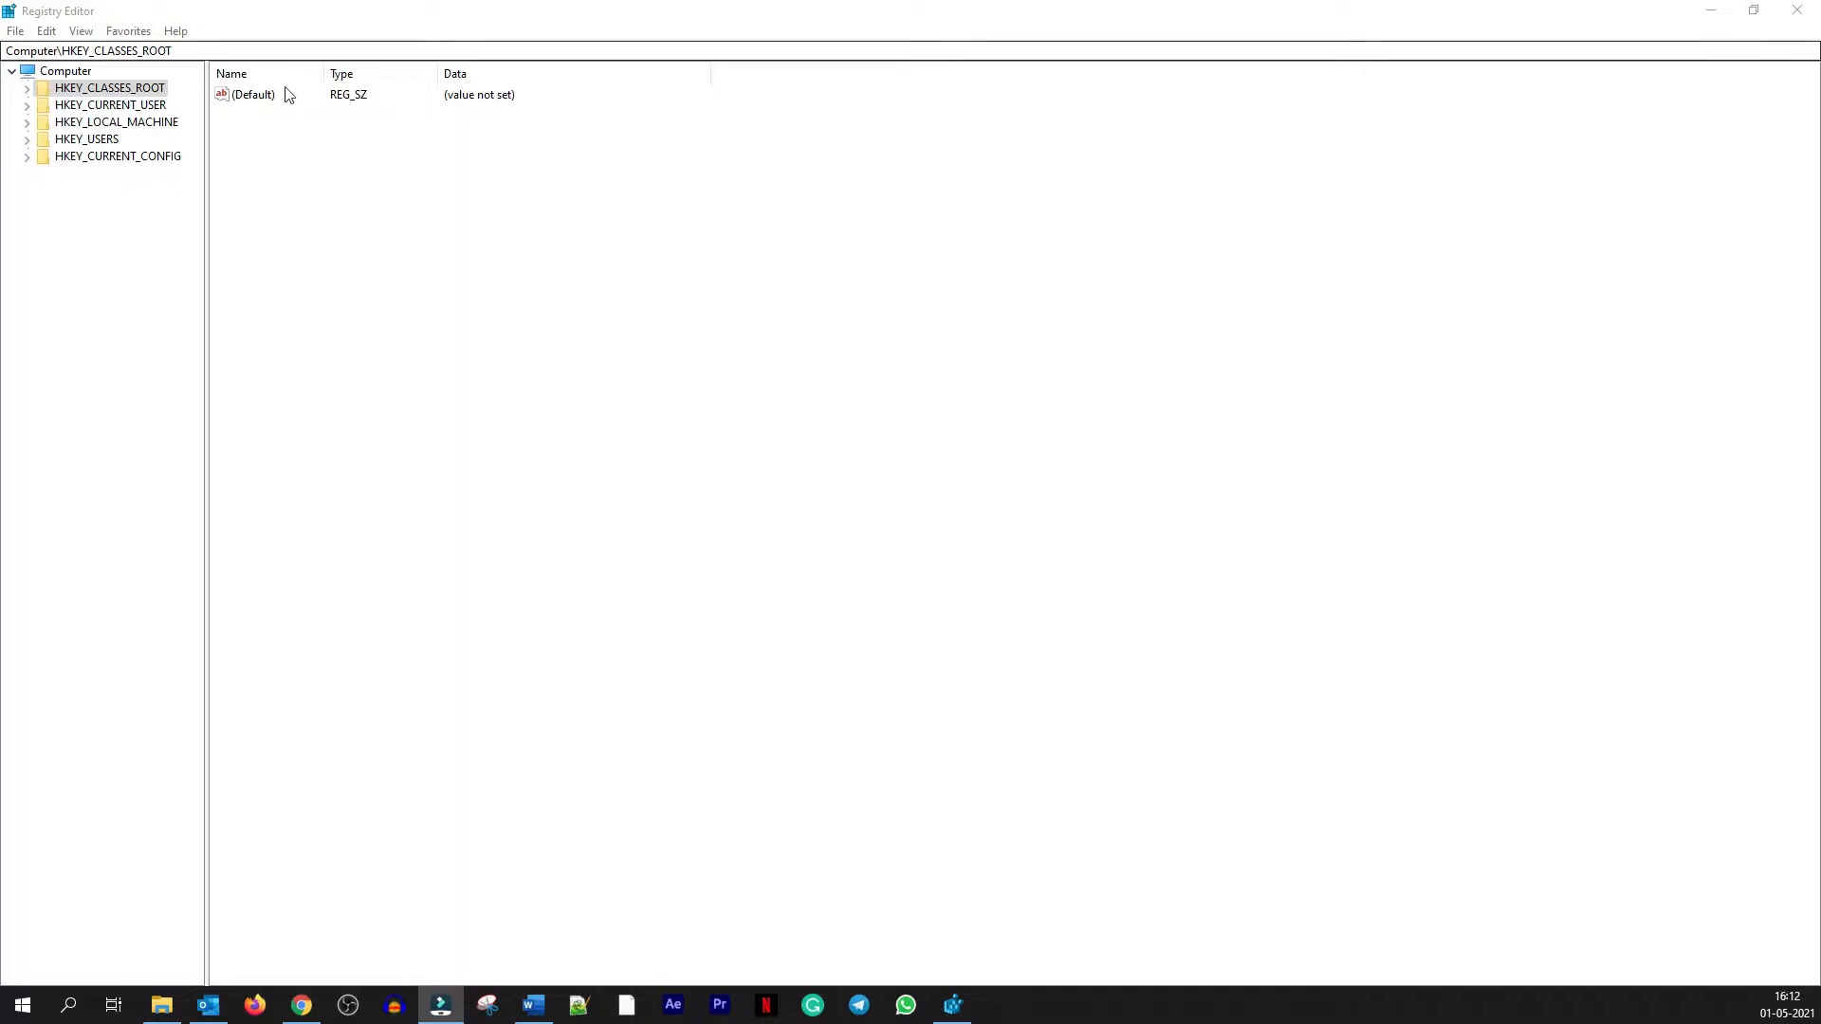
{"action": "mouse_move", "coordinate": [104, 24]}
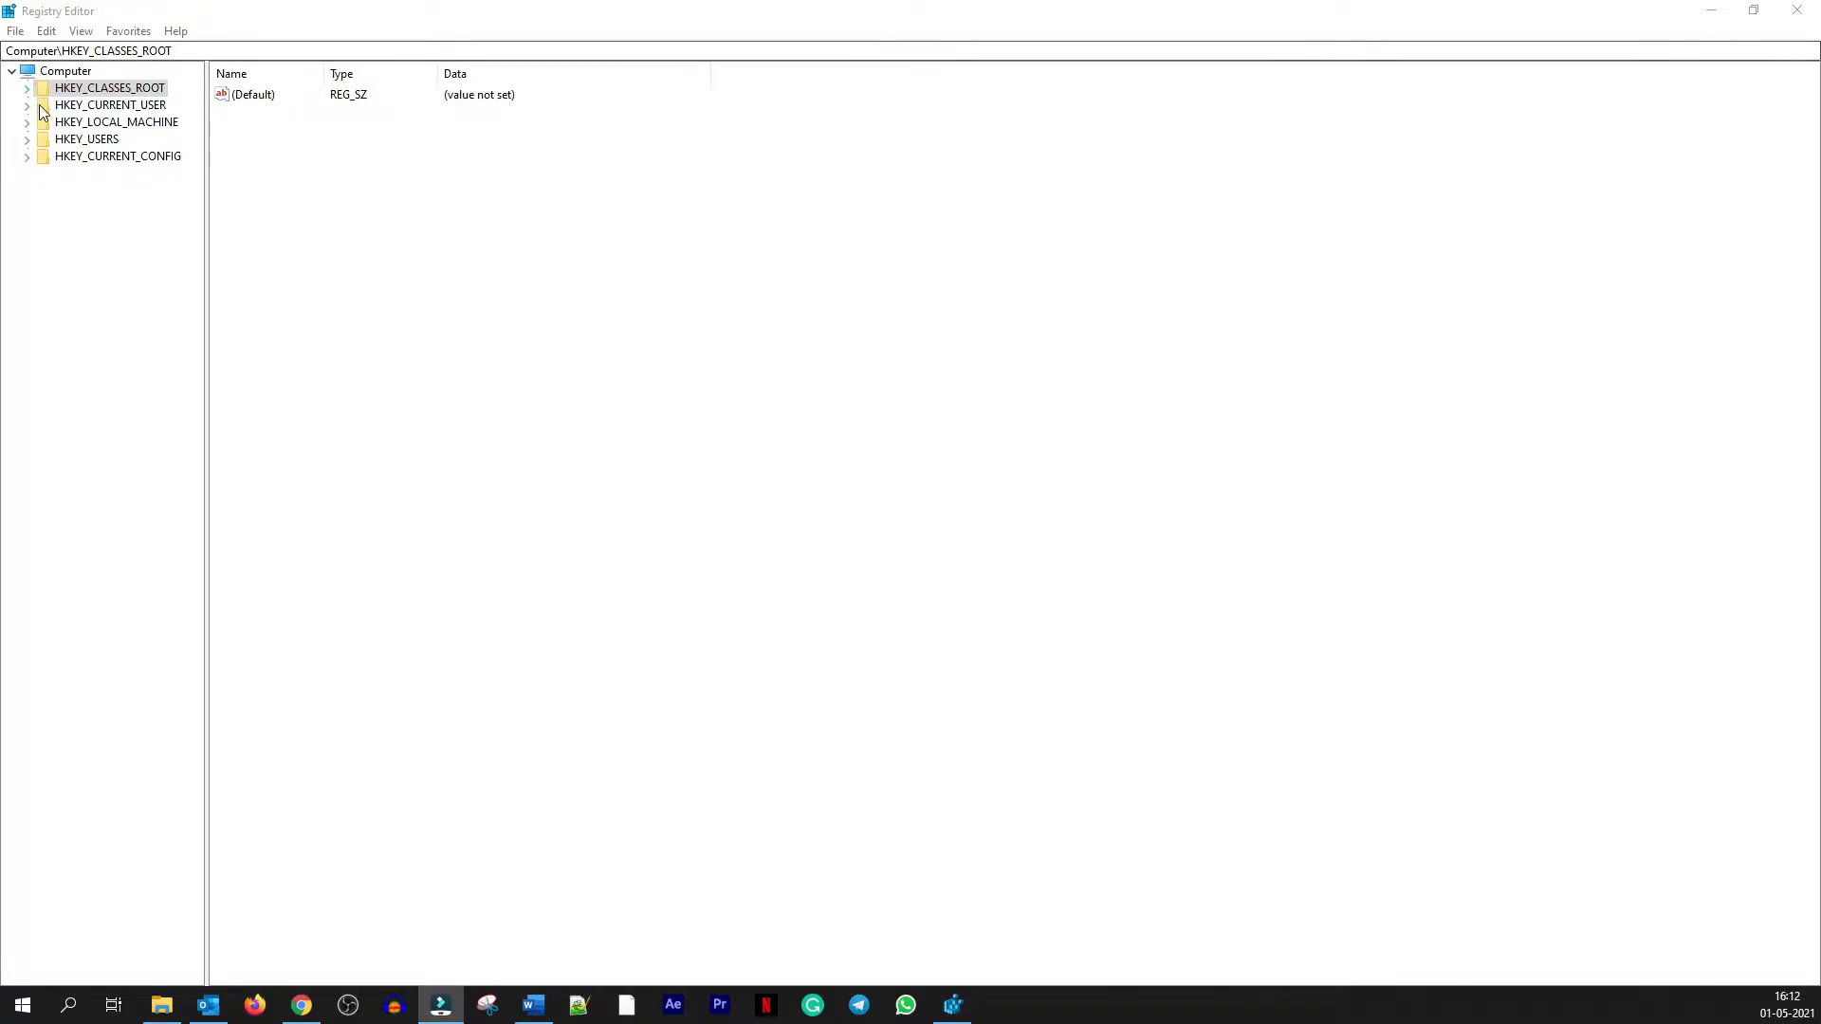
{"action": "mouse_move", "coordinate": [366, 136]}
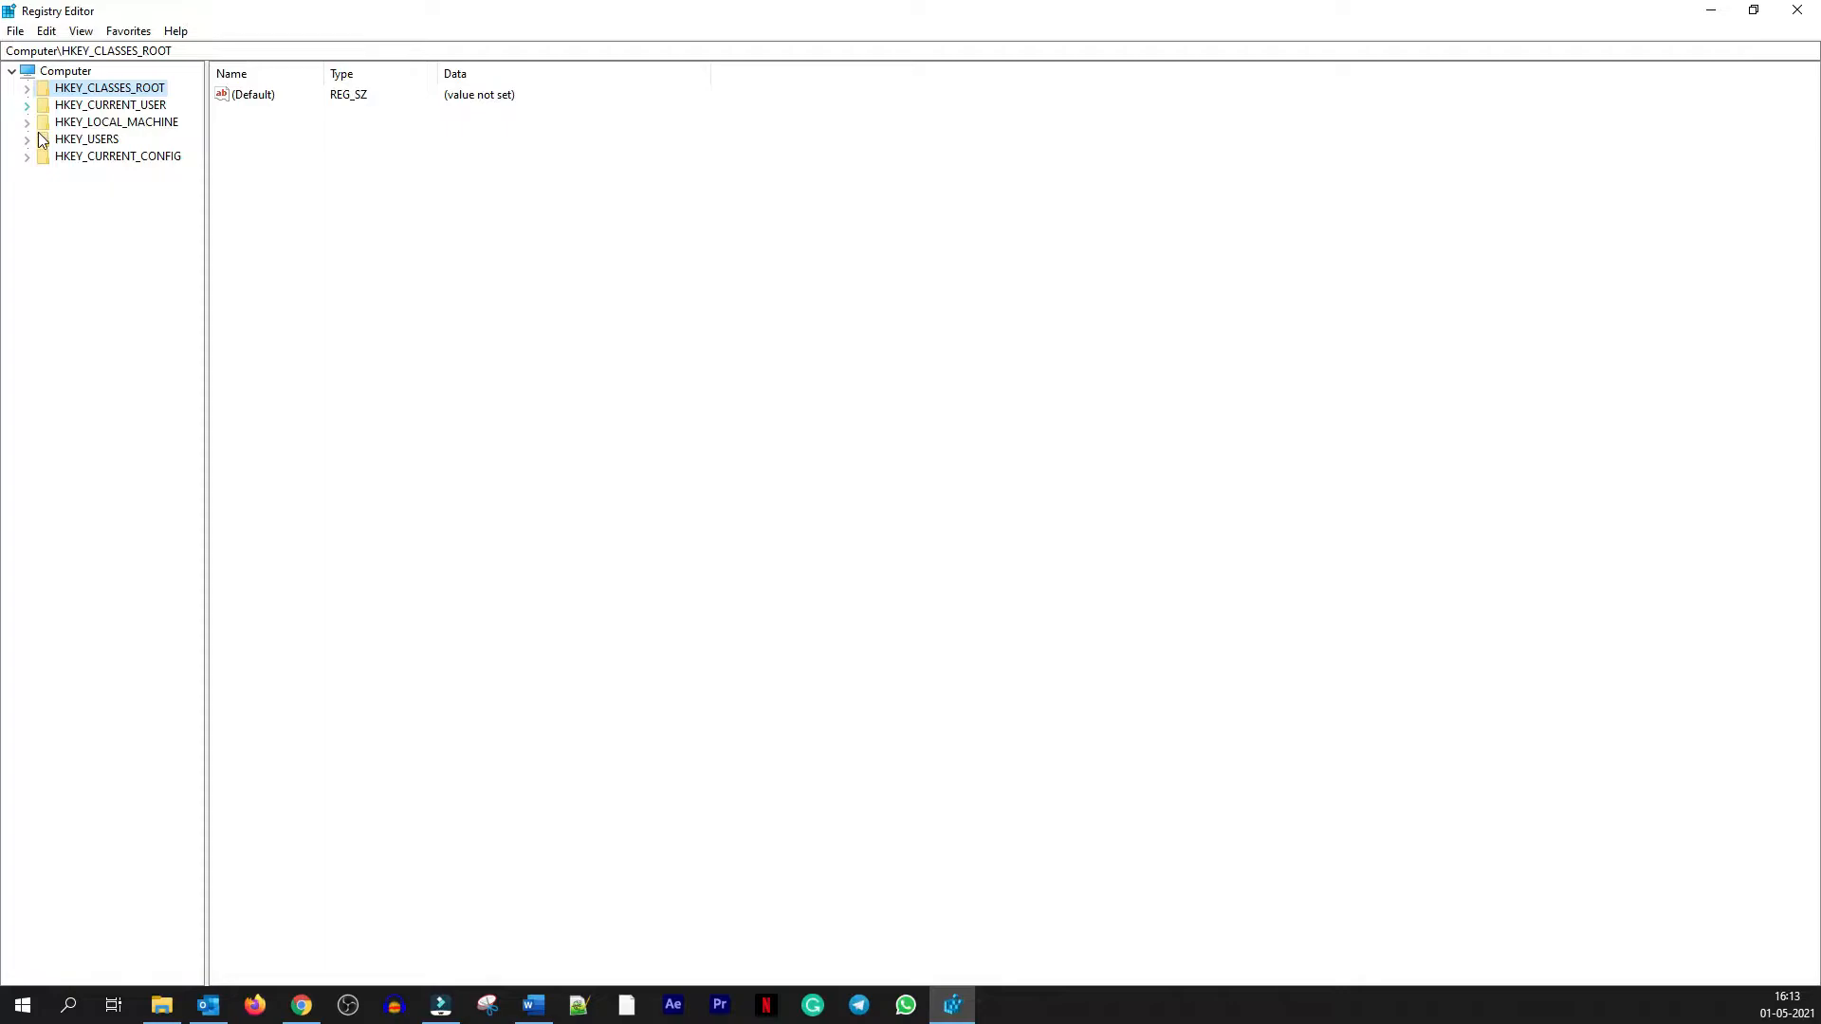
- Expand HKEY_LOCAL_MACHINE and HKEY_USERS to browse their subkeys
{"action": "left_click", "coordinate": [26, 122]}
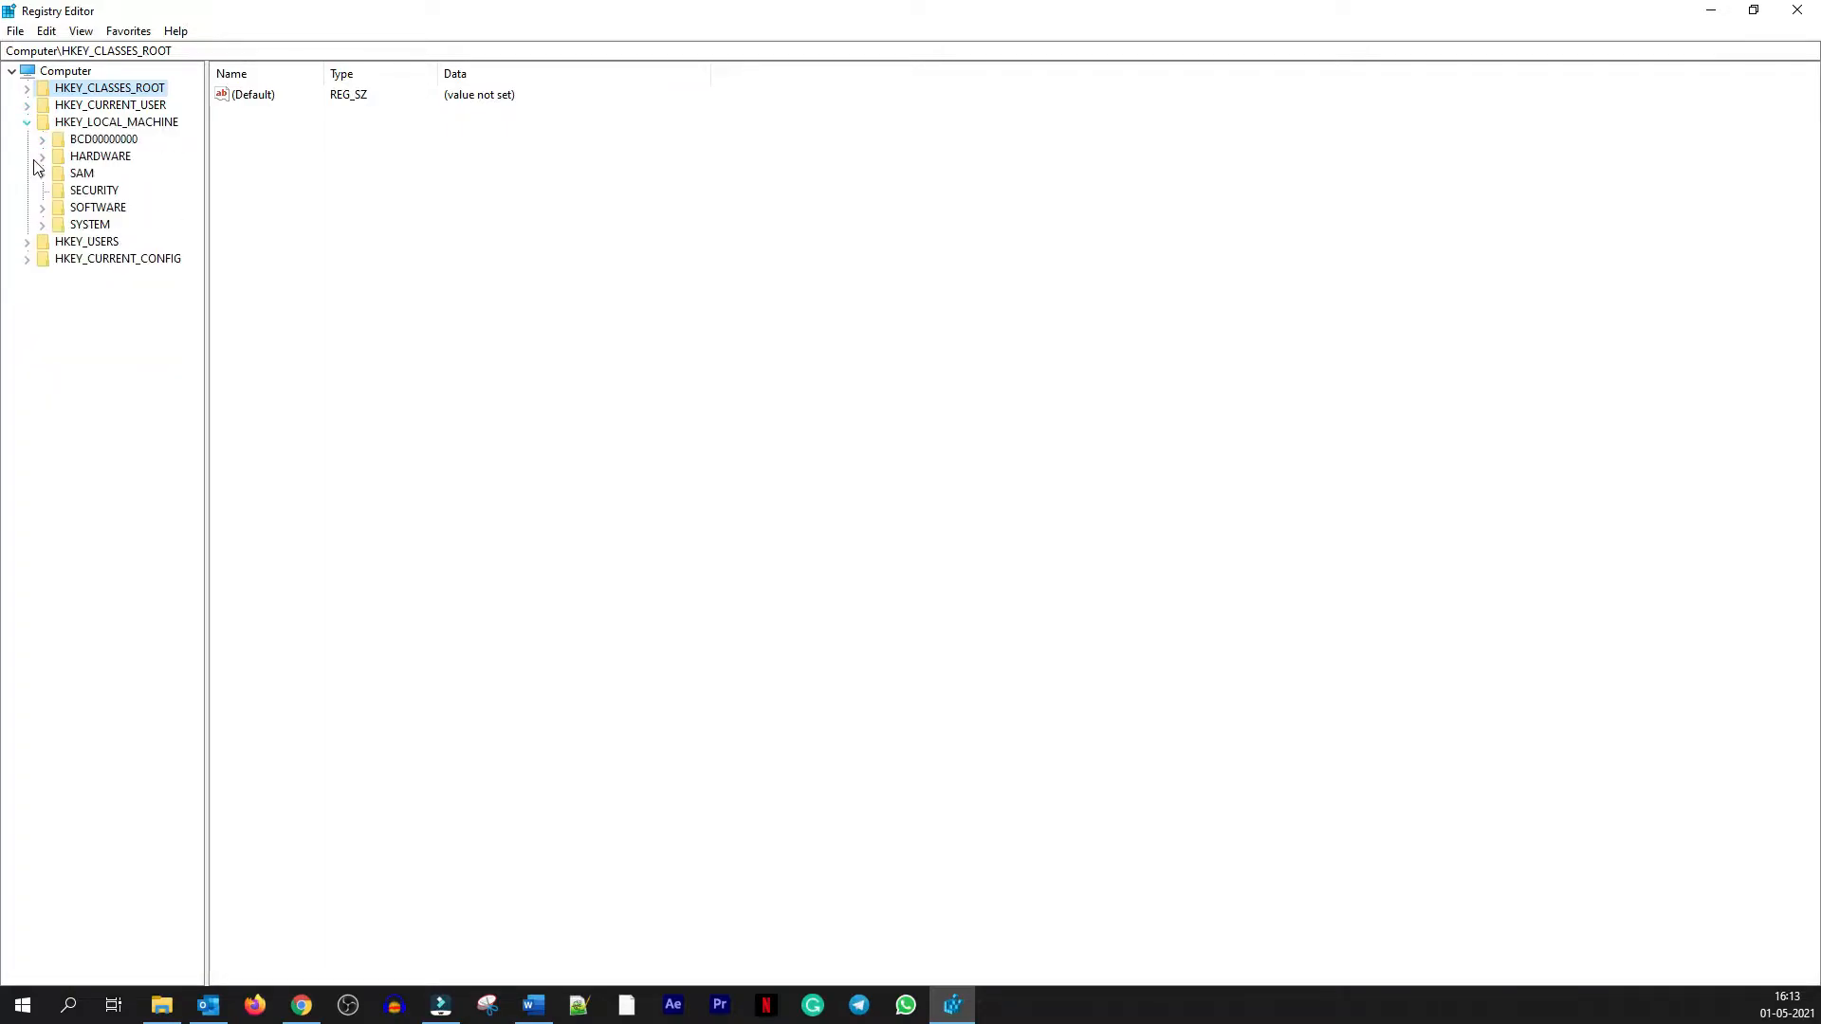
{"action": "left_click", "coordinate": [25, 138]}
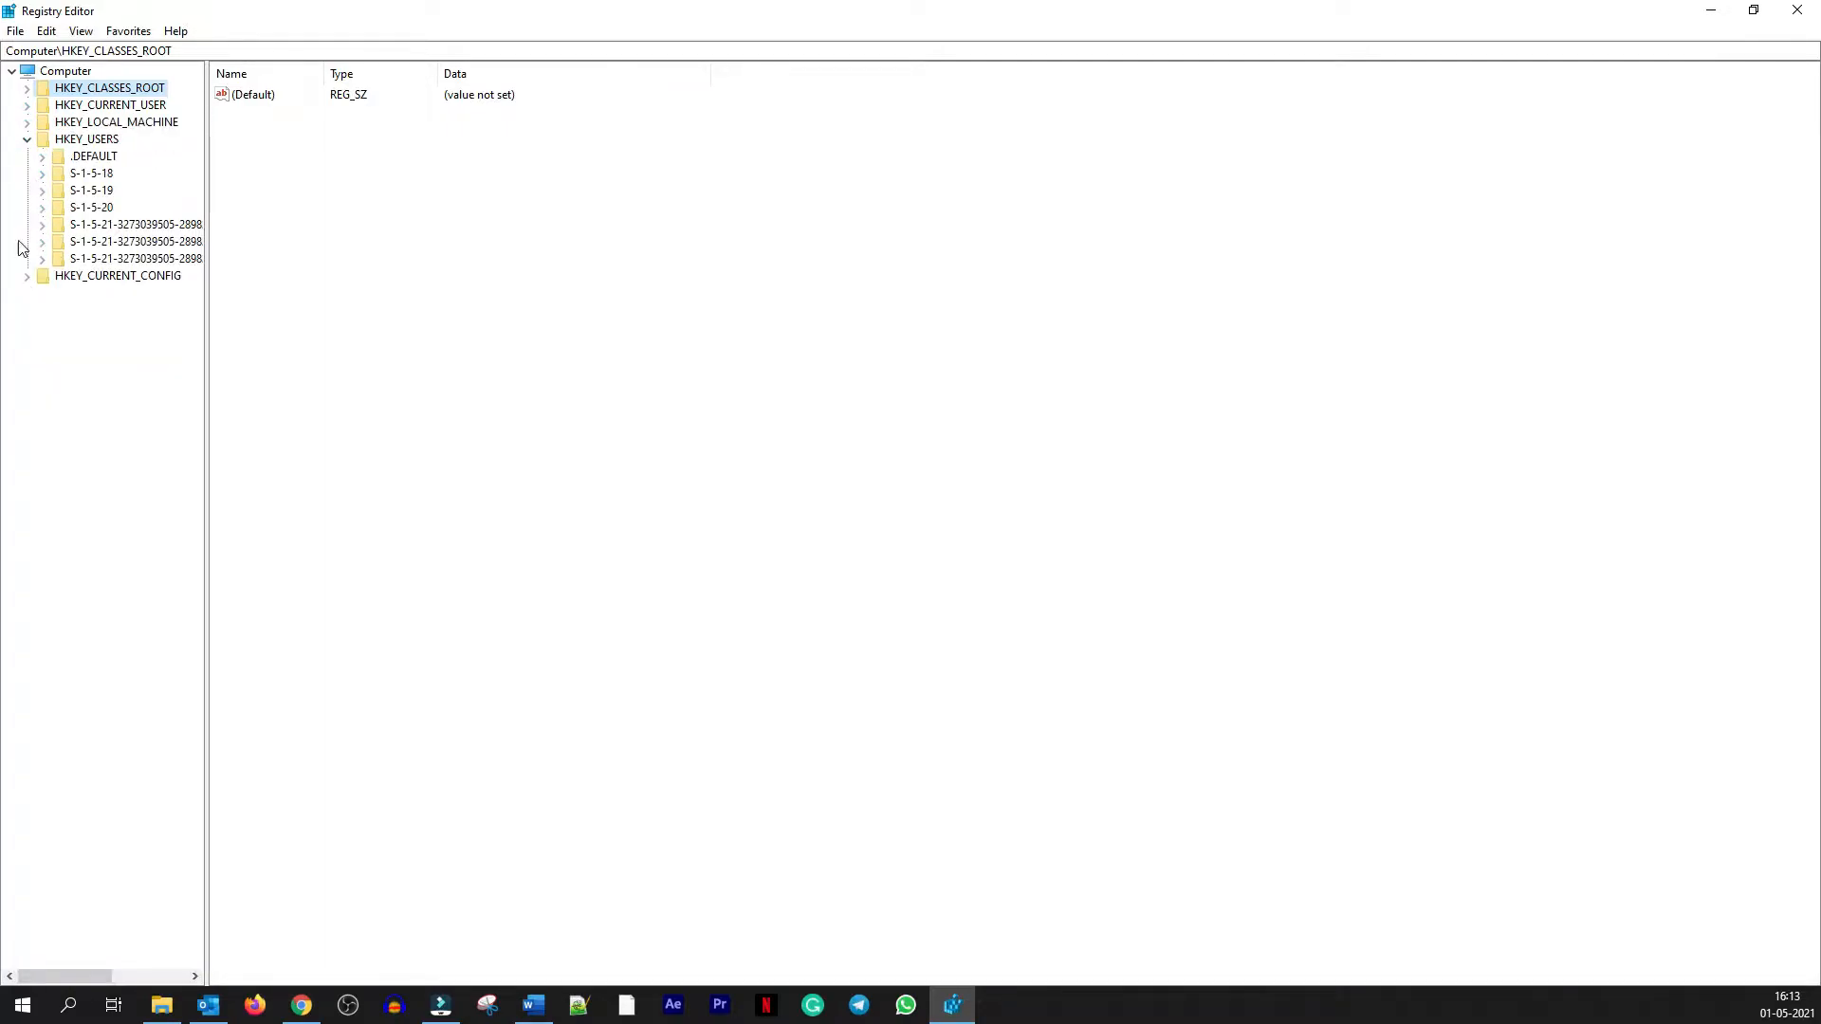
{"action": "left_click", "coordinate": [25, 138]}
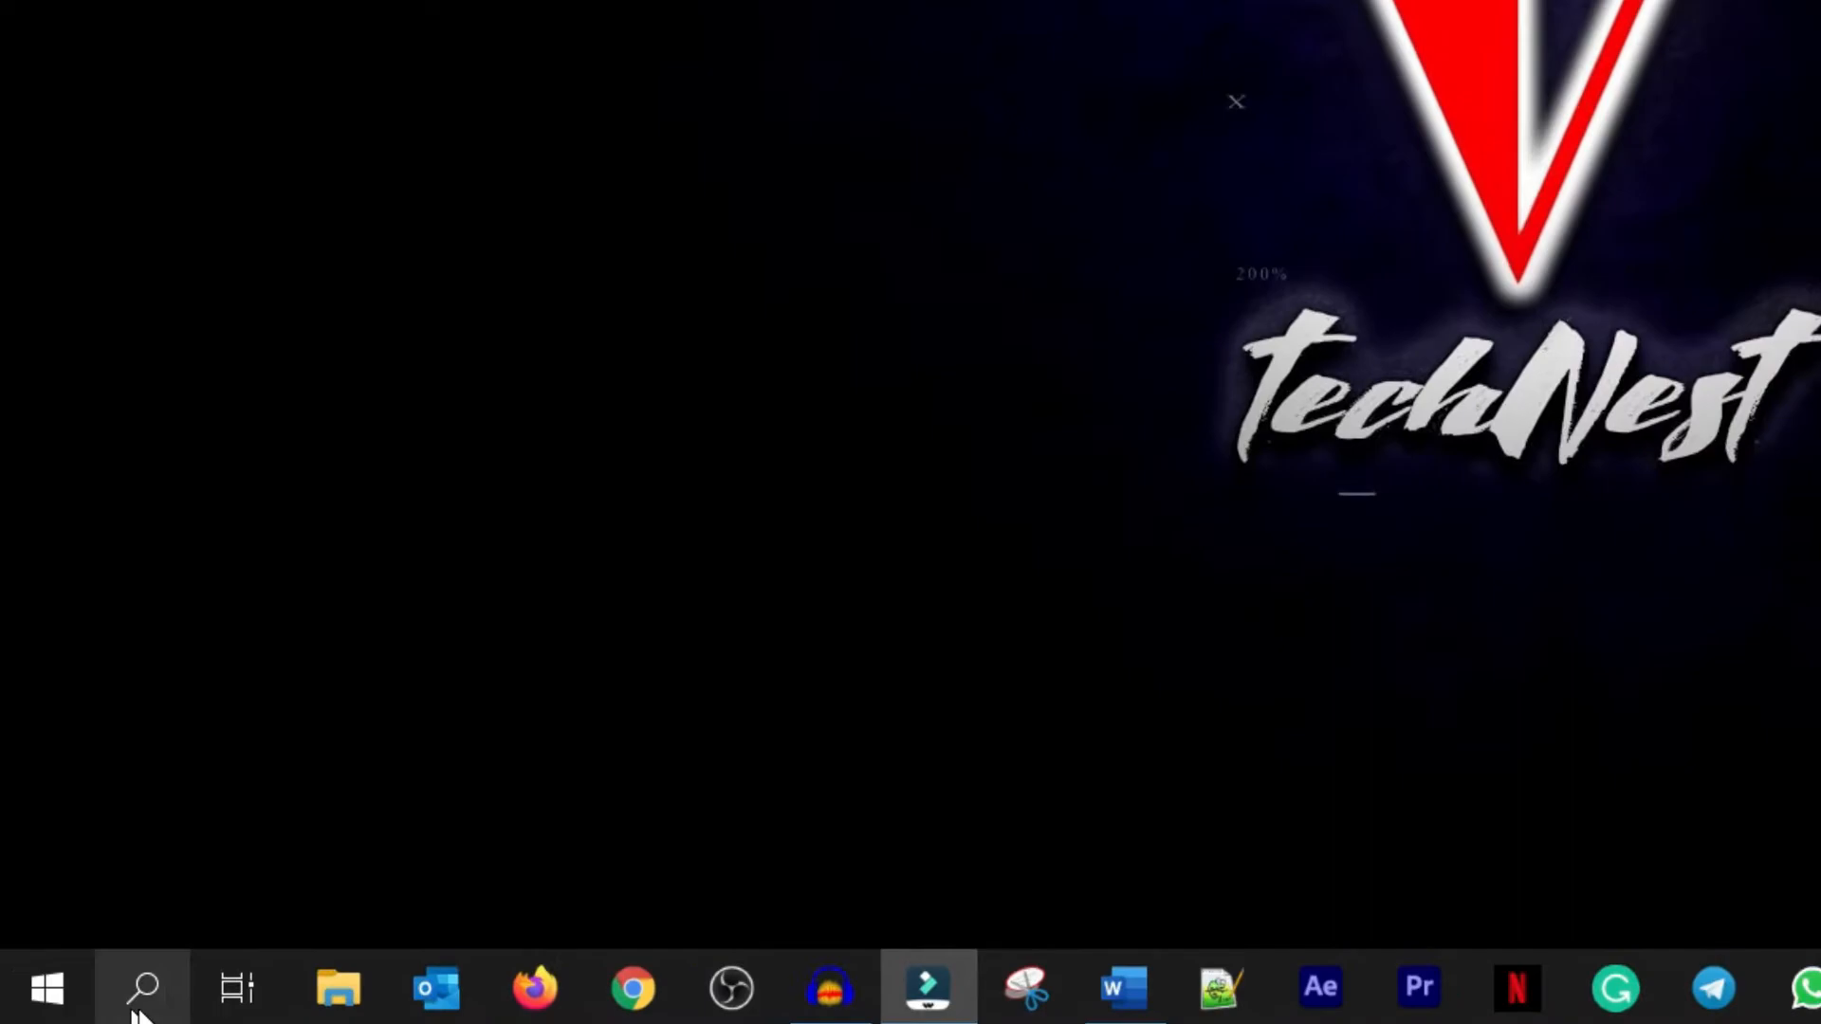
- Launch Registry Editor from Start Menu search by entering 're'
{"action": "type", "text": "re"}
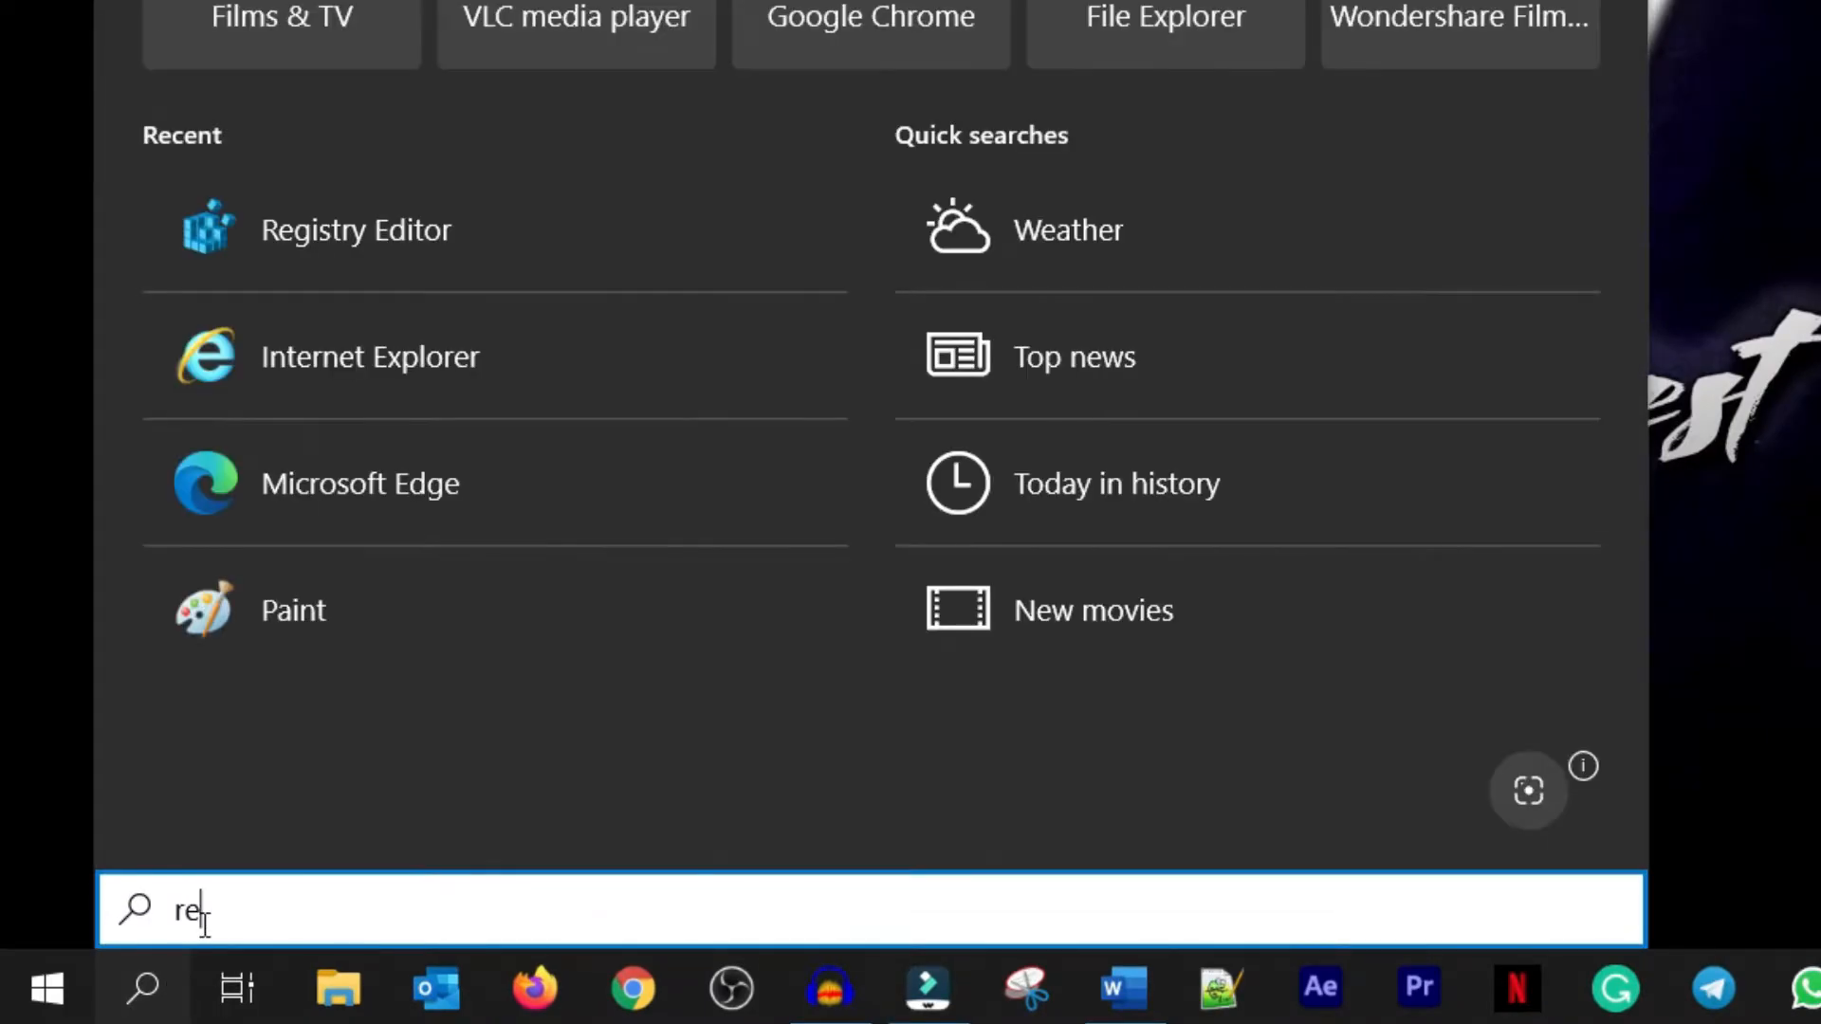
{"action": "key", "text": "Escape"}
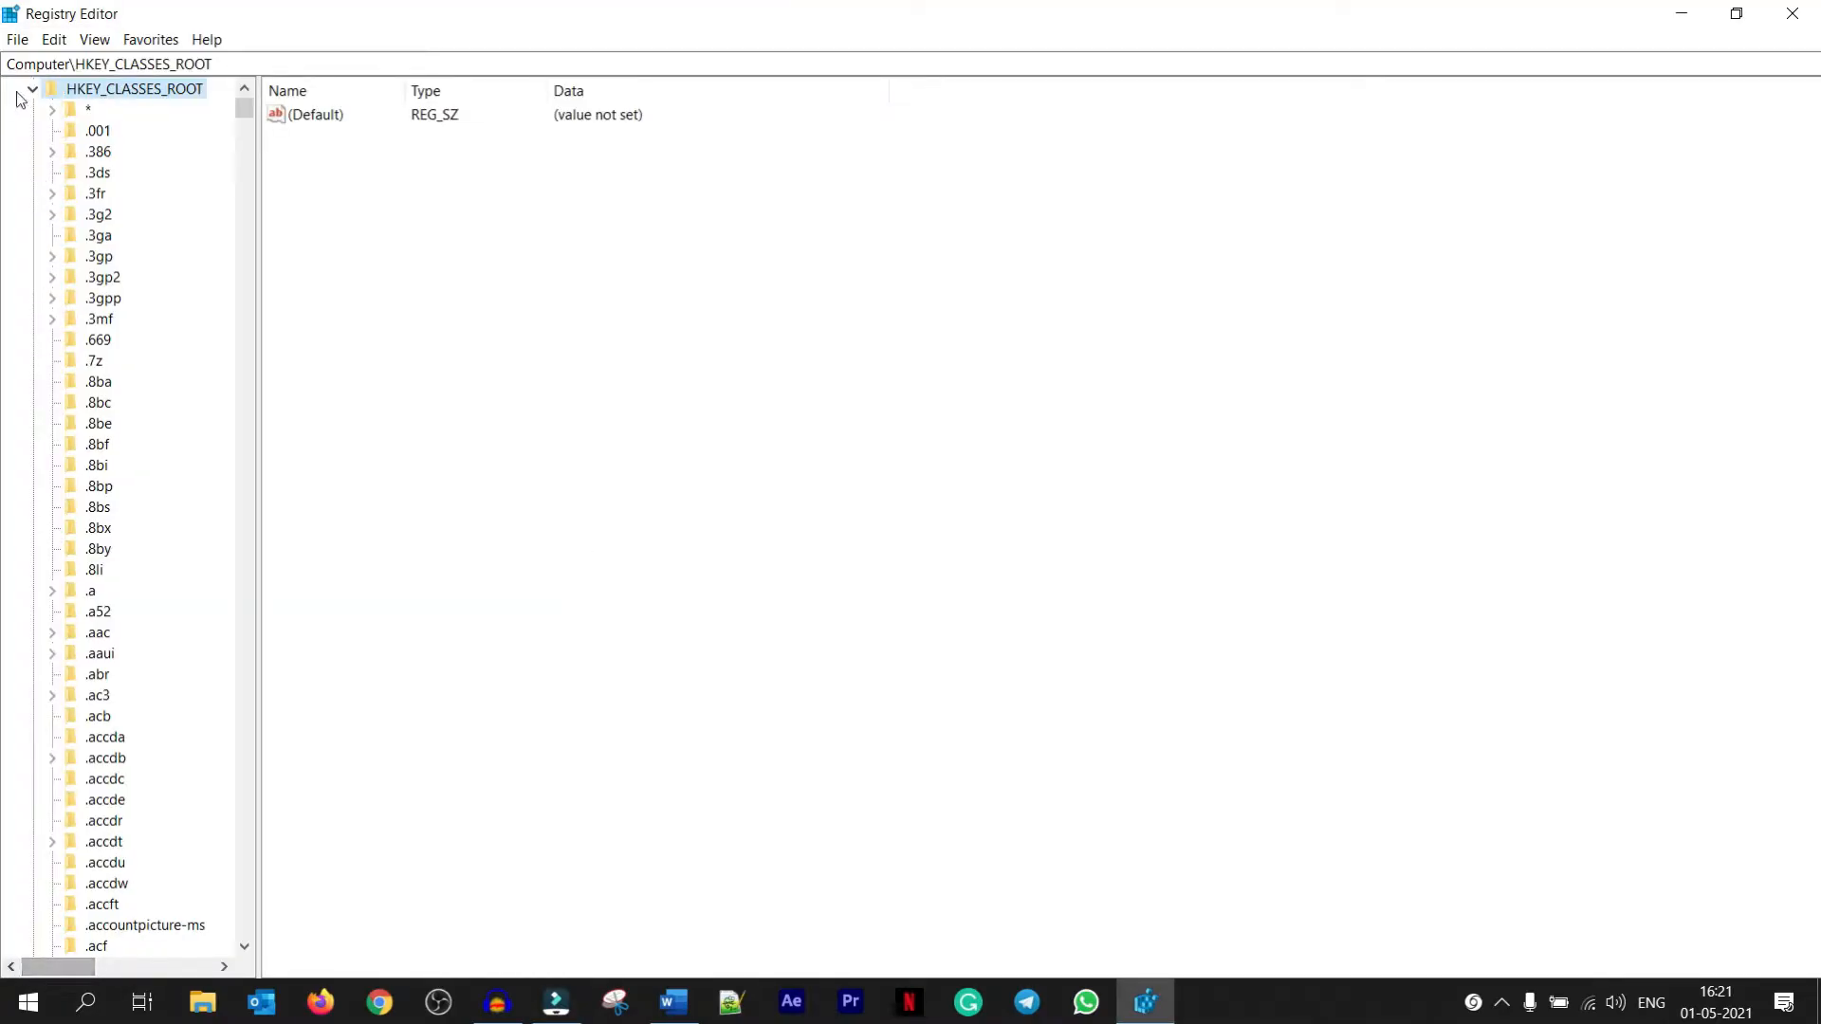
{"action": "left_click", "coordinate": [32, 89]}
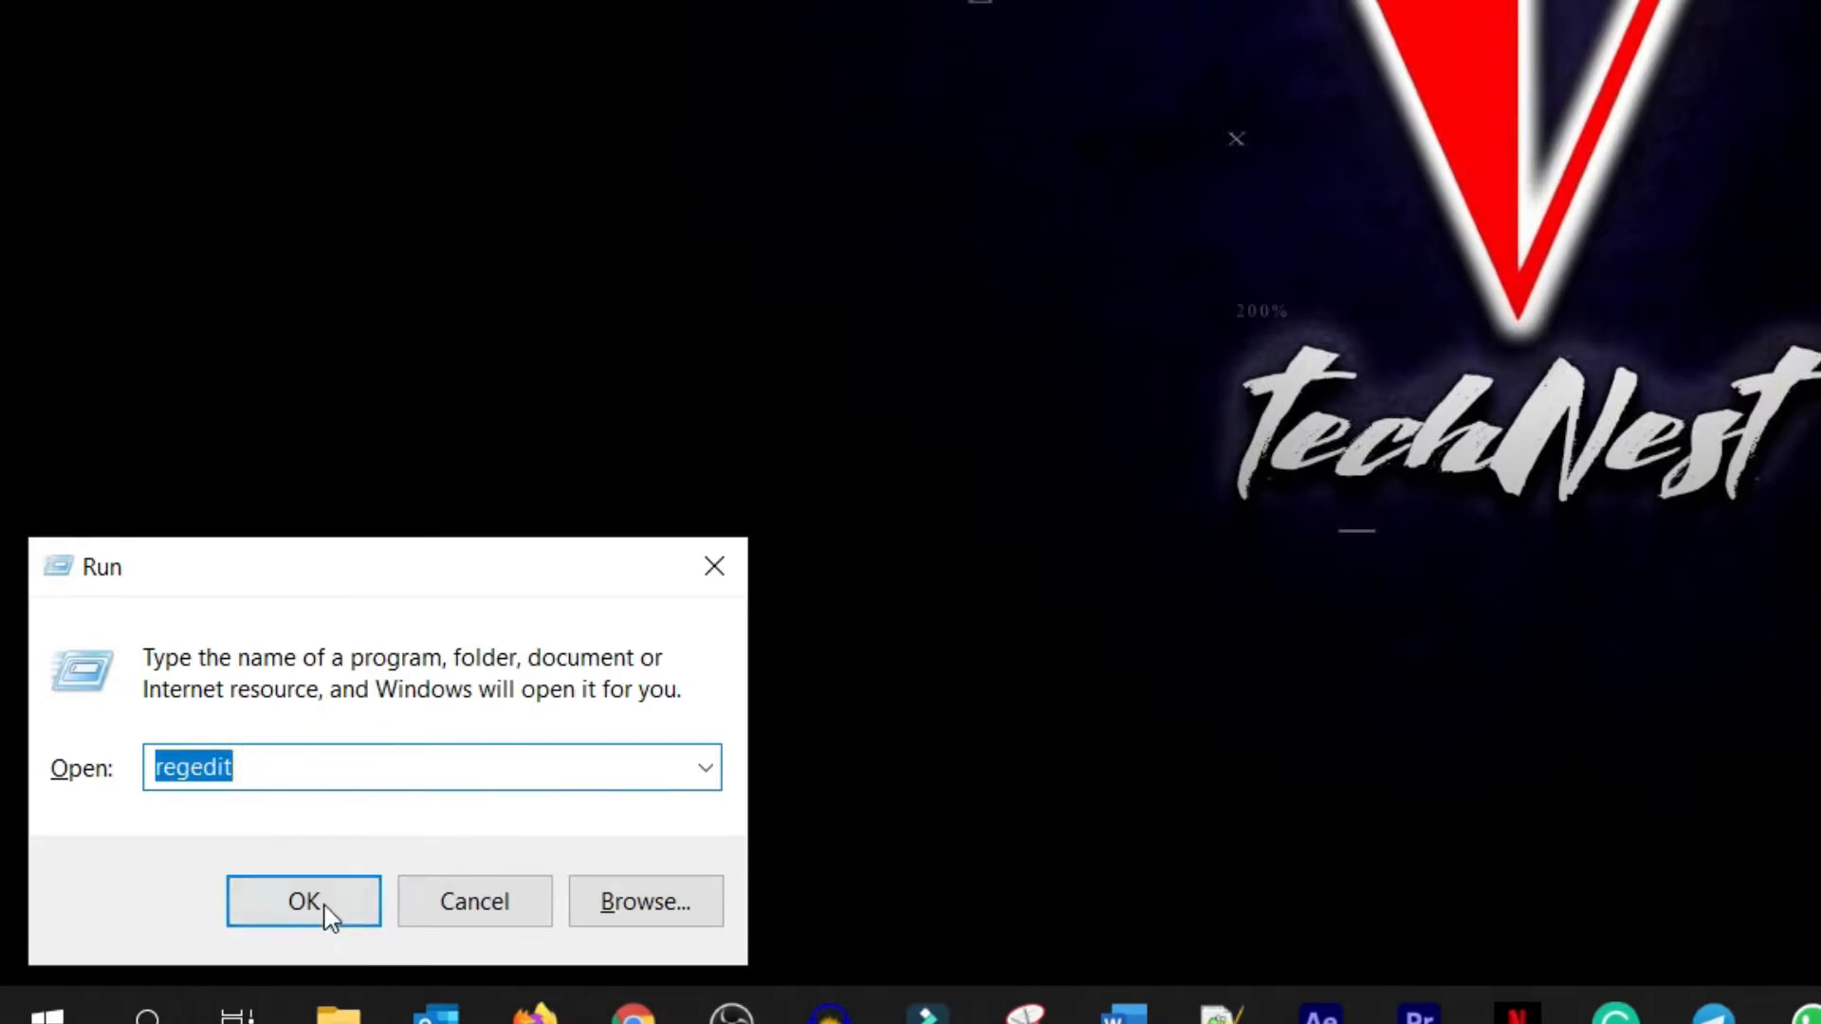
{"action": "left_click", "coordinate": [303, 903]}
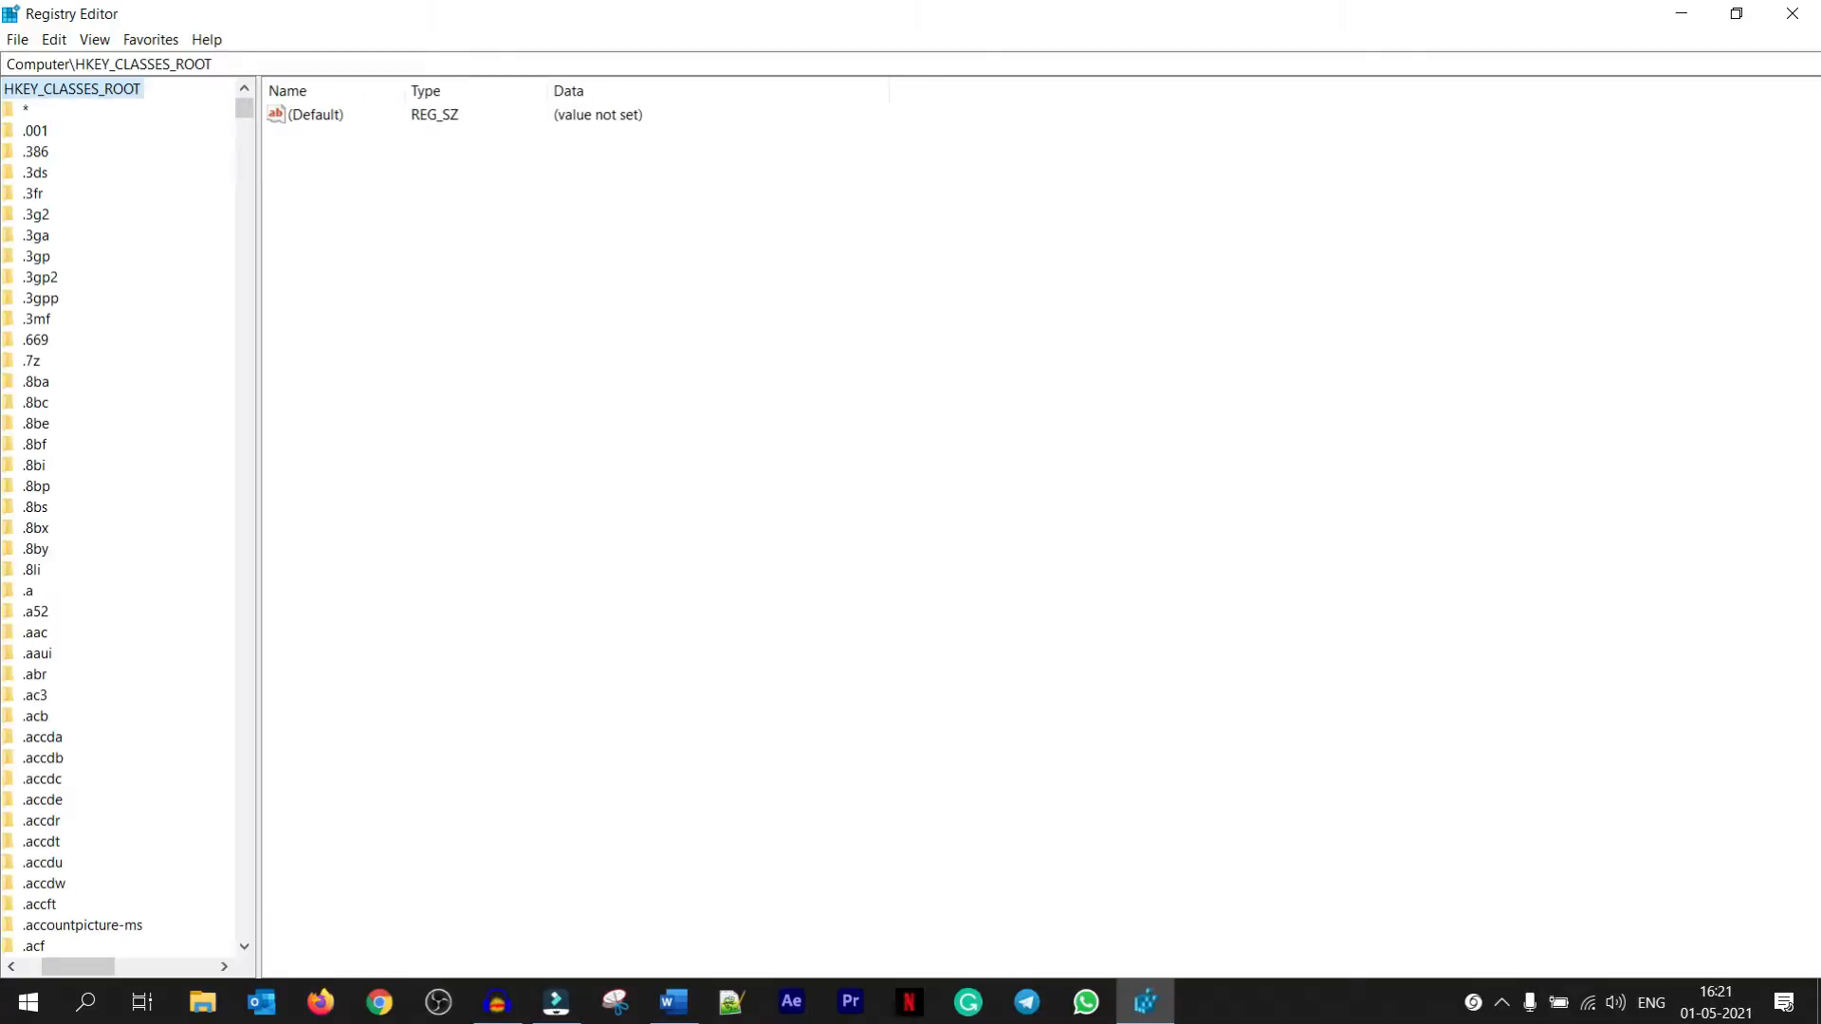
- Create a new key named Audacity under HKEY_CLASSES_ROOT\Directory\Background\shell
{"action": "left_click", "coordinate": [556, 1002]}
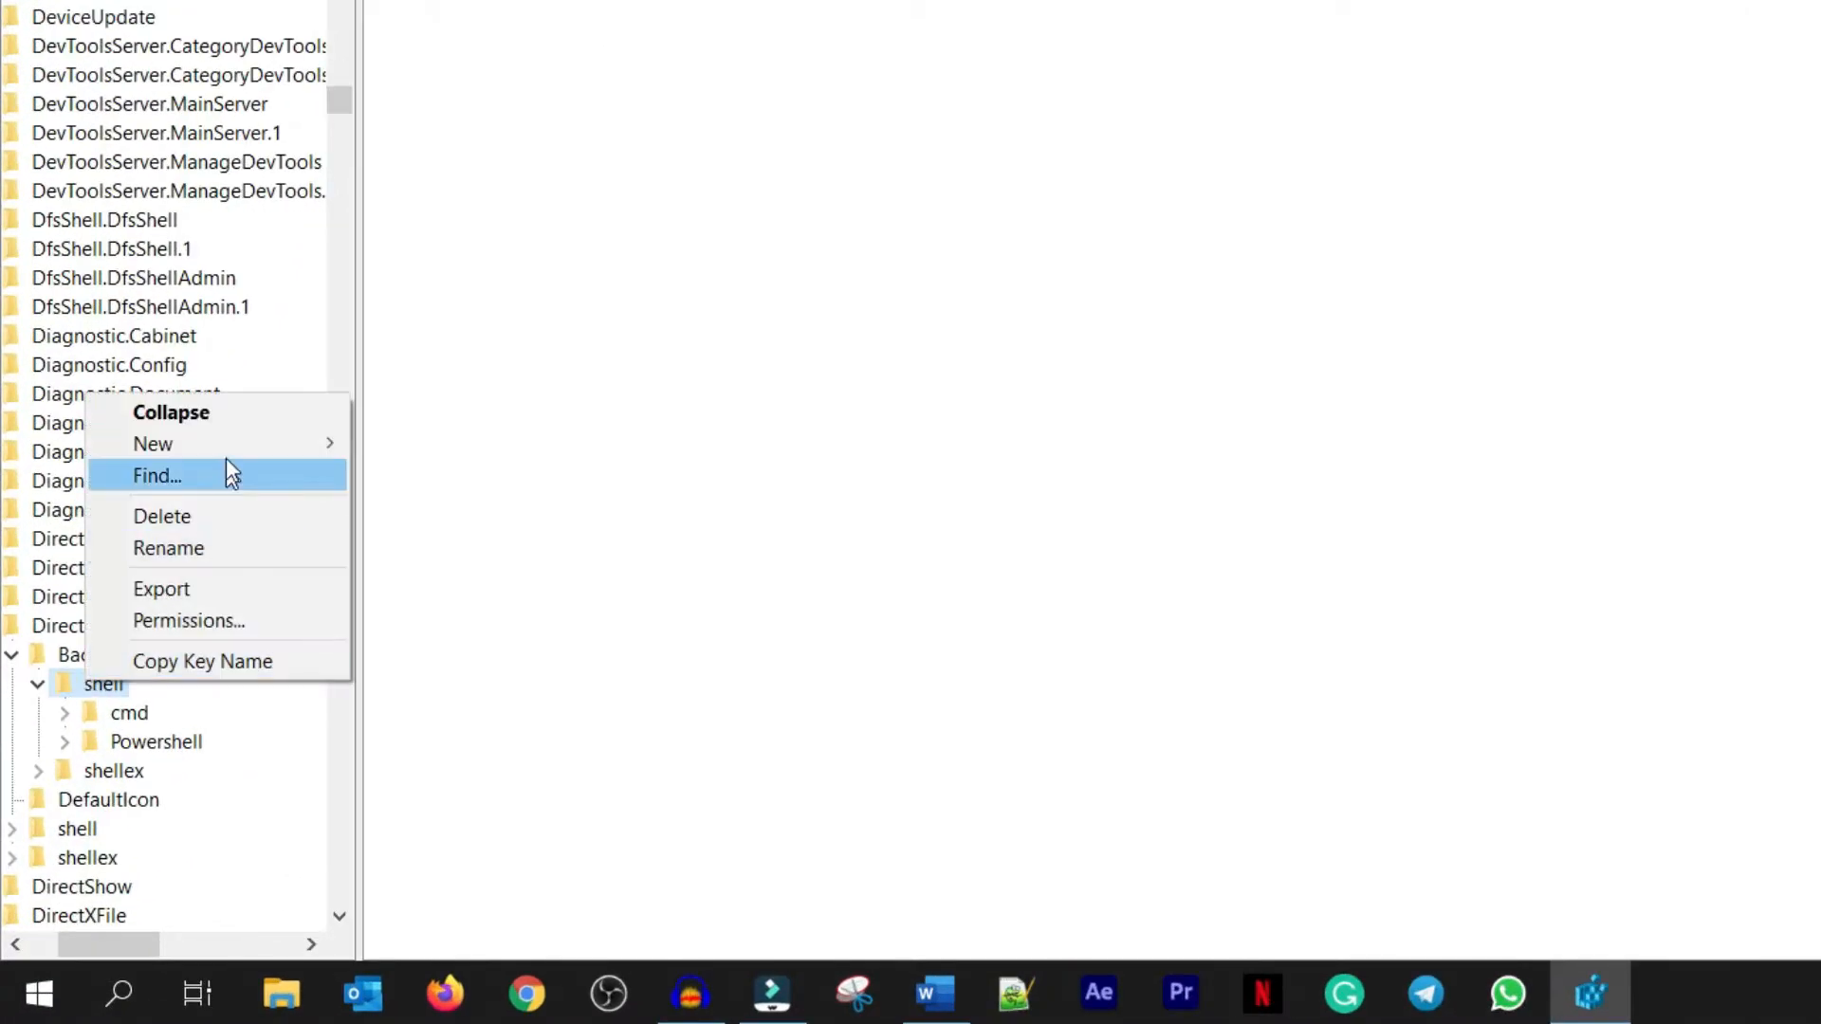
{"action": "left_click", "coordinate": [152, 444]}
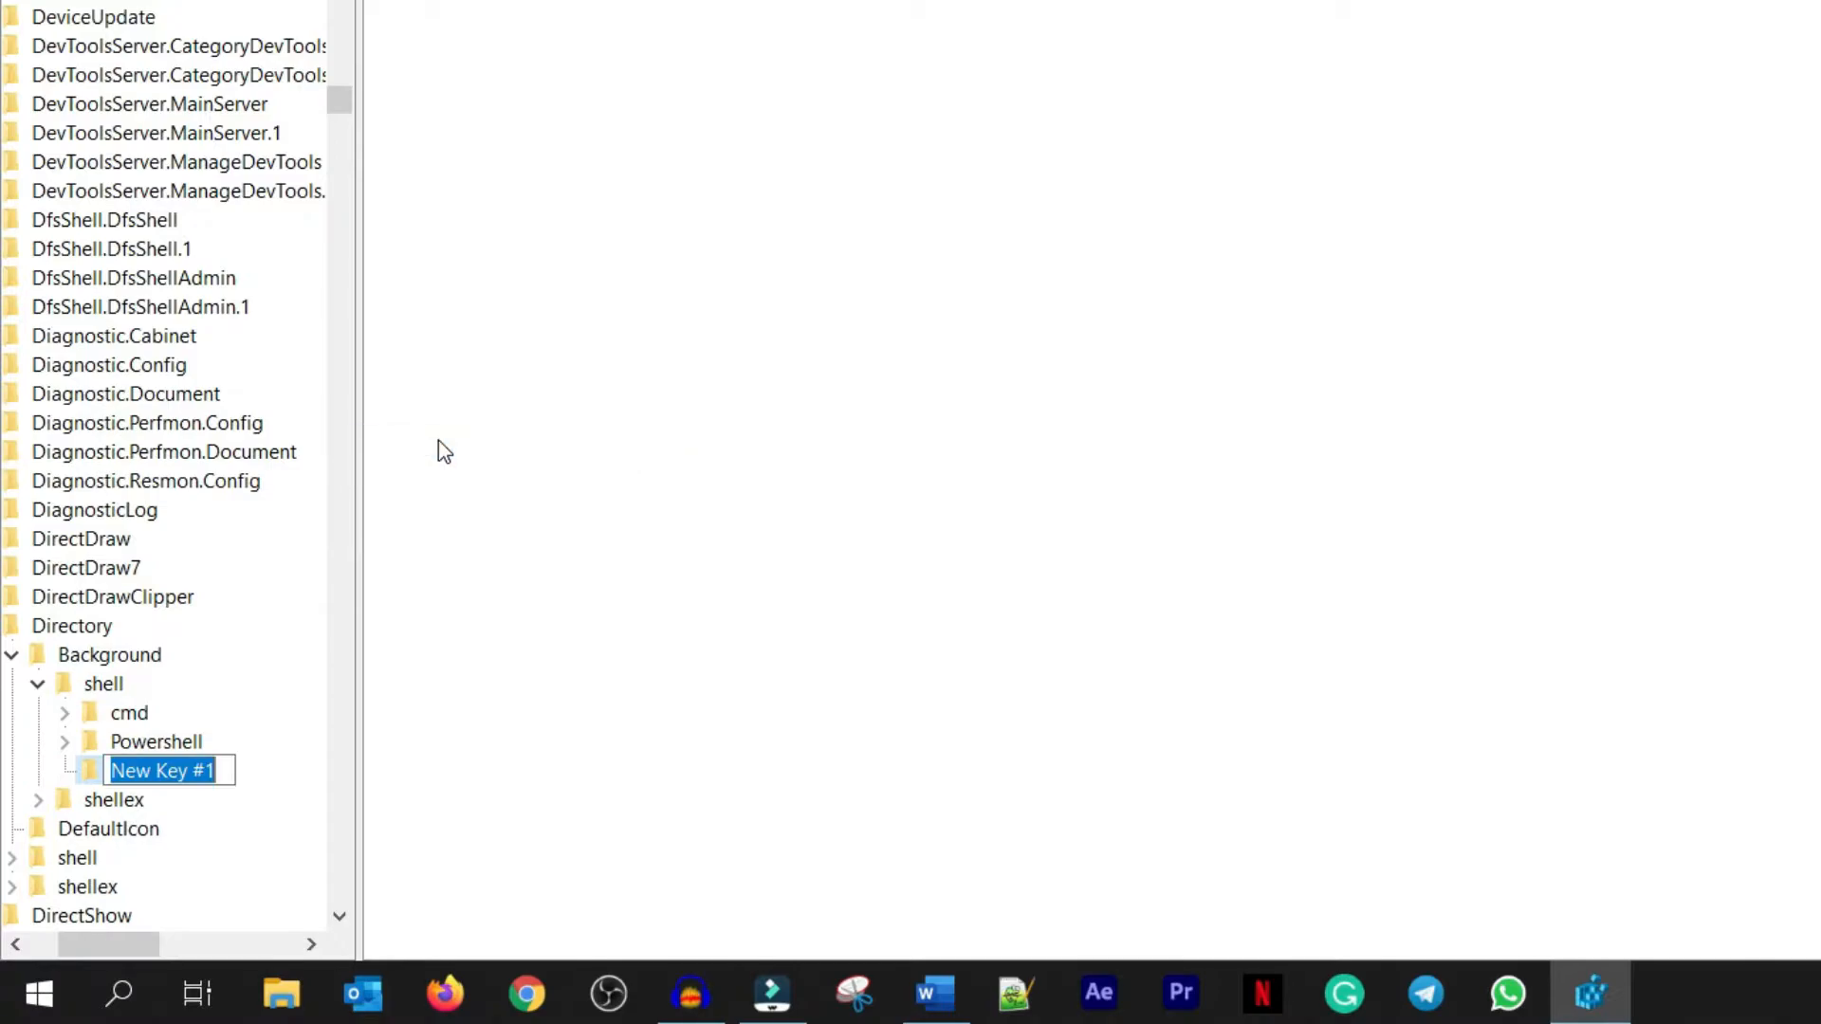
{"action": "type", "text": "Aud"}
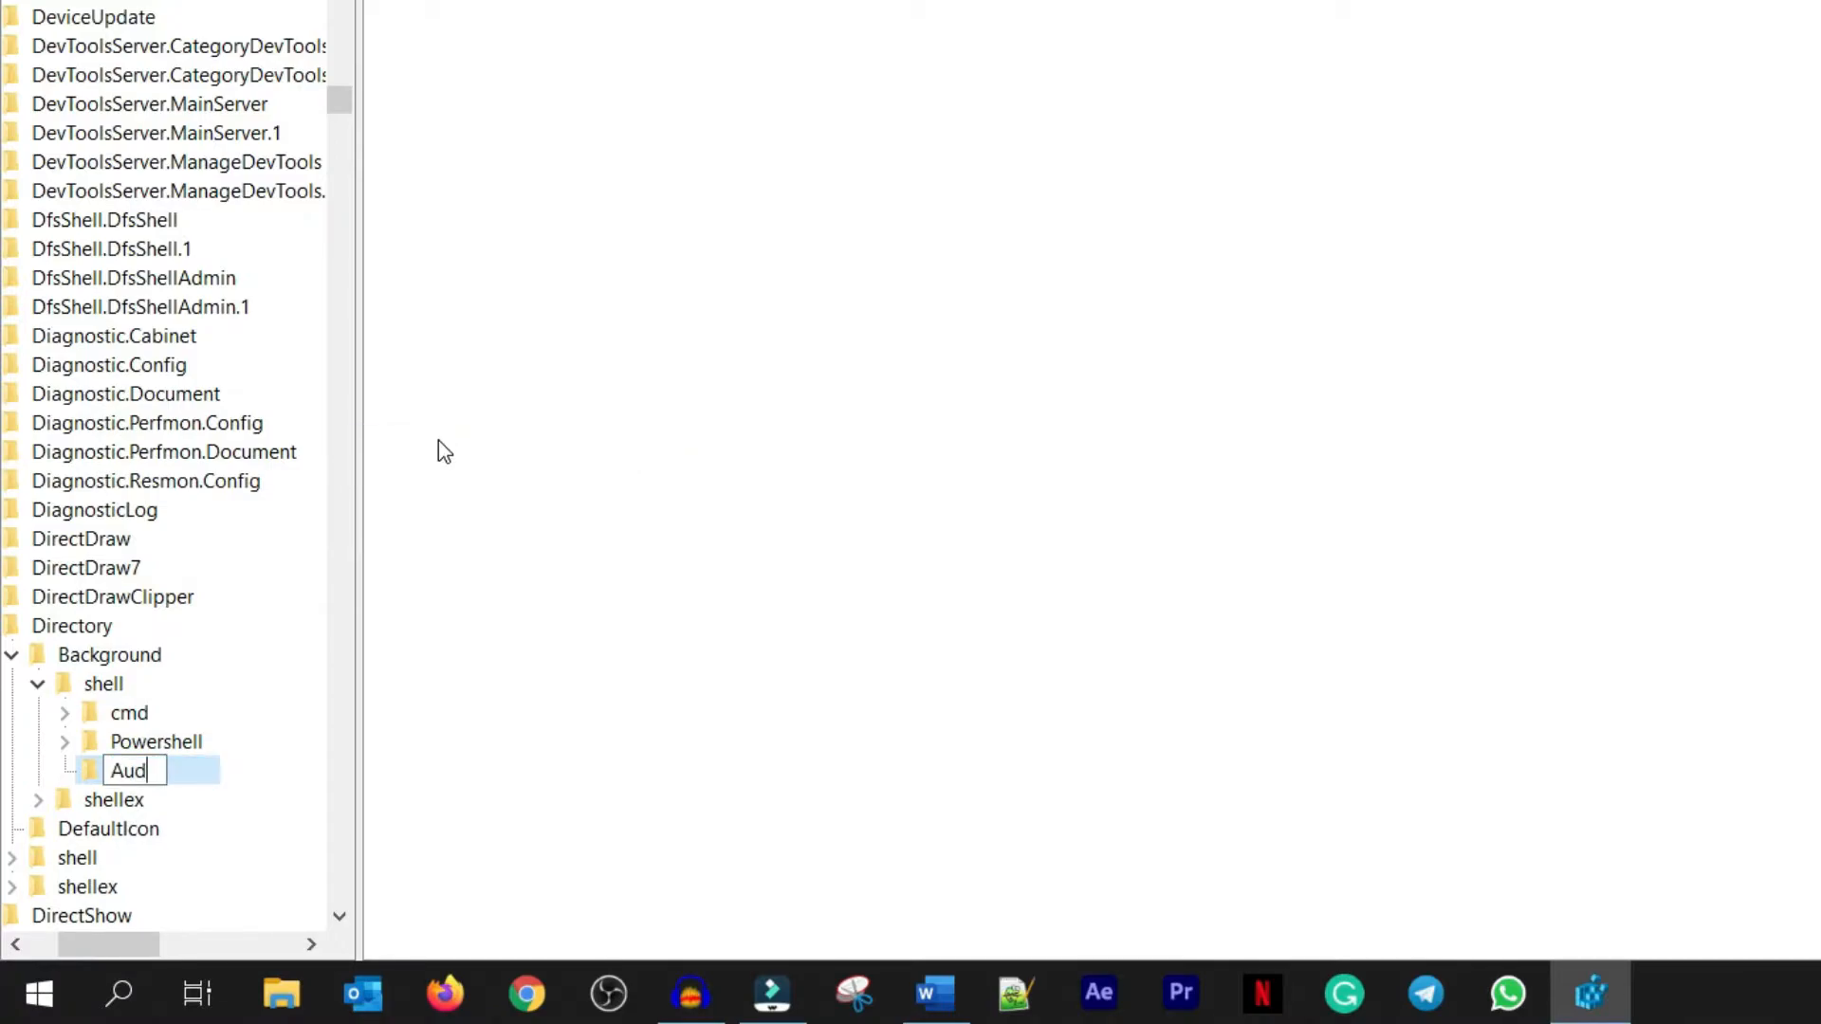
{"action": "type", "text": "acity"}
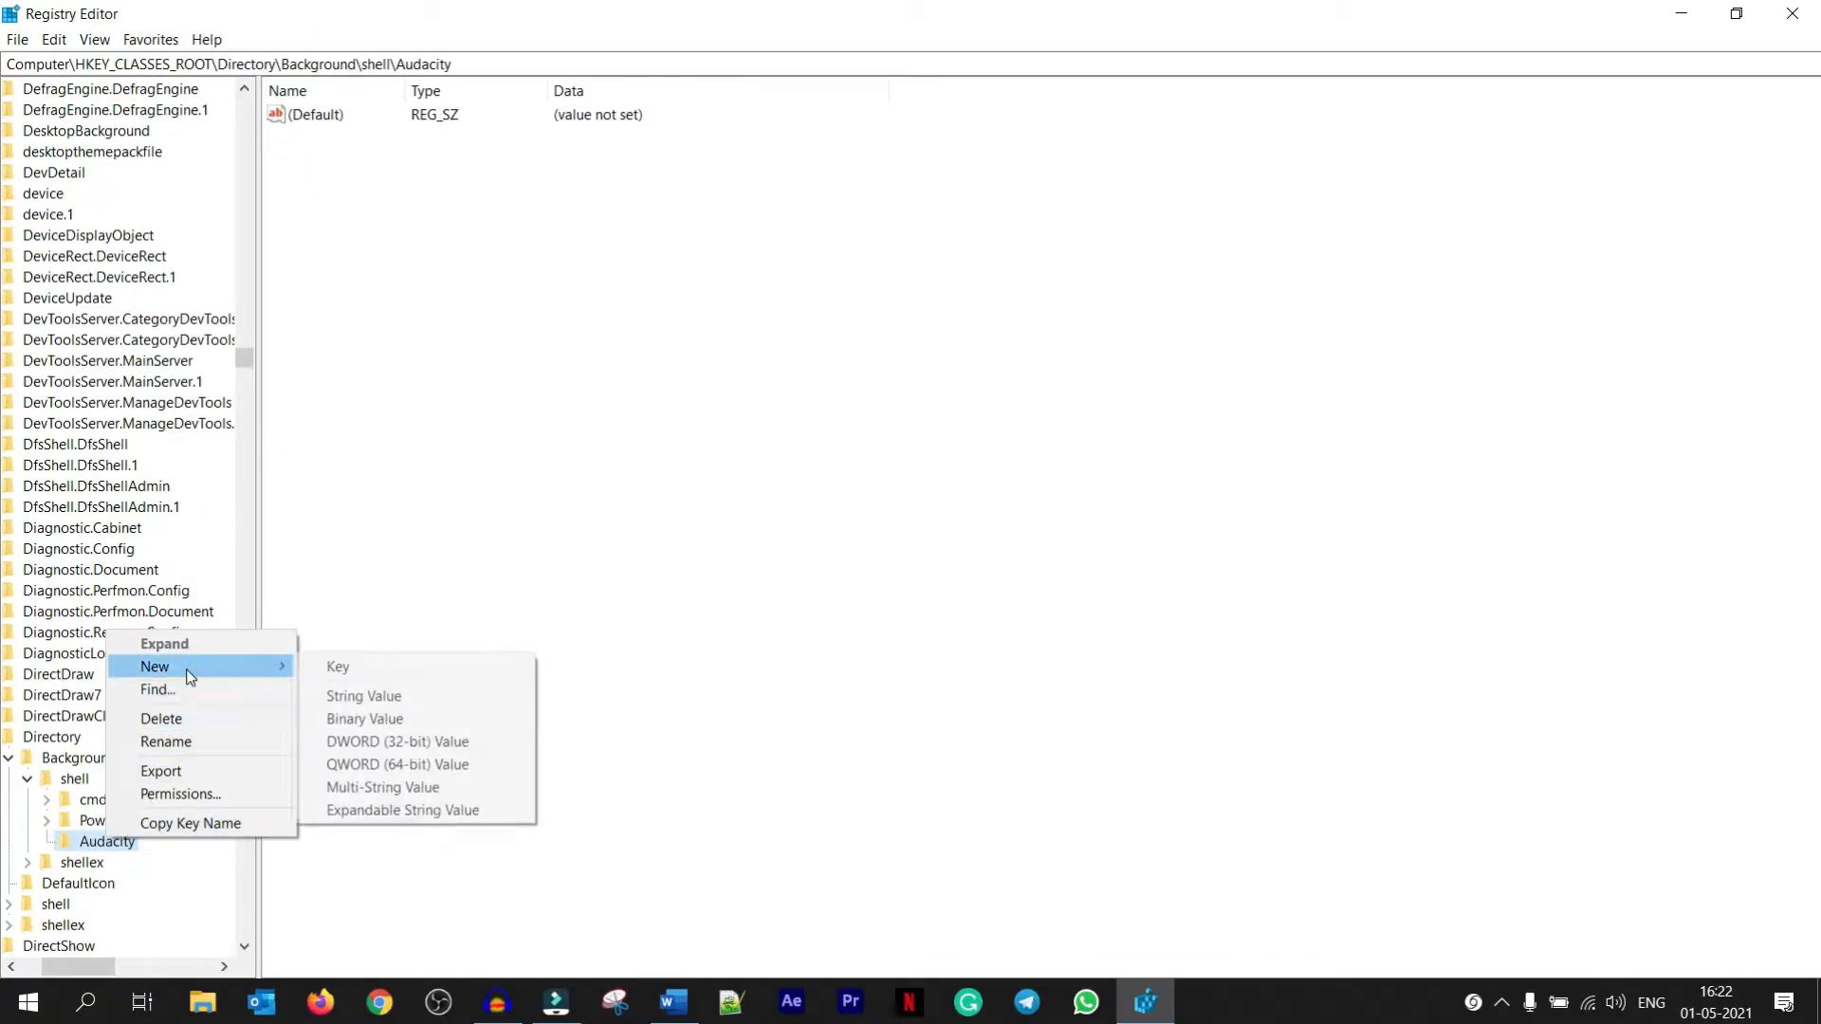
- Create a subkey named Command under the Audacity key
{"action": "left_click", "coordinate": [338, 666]}
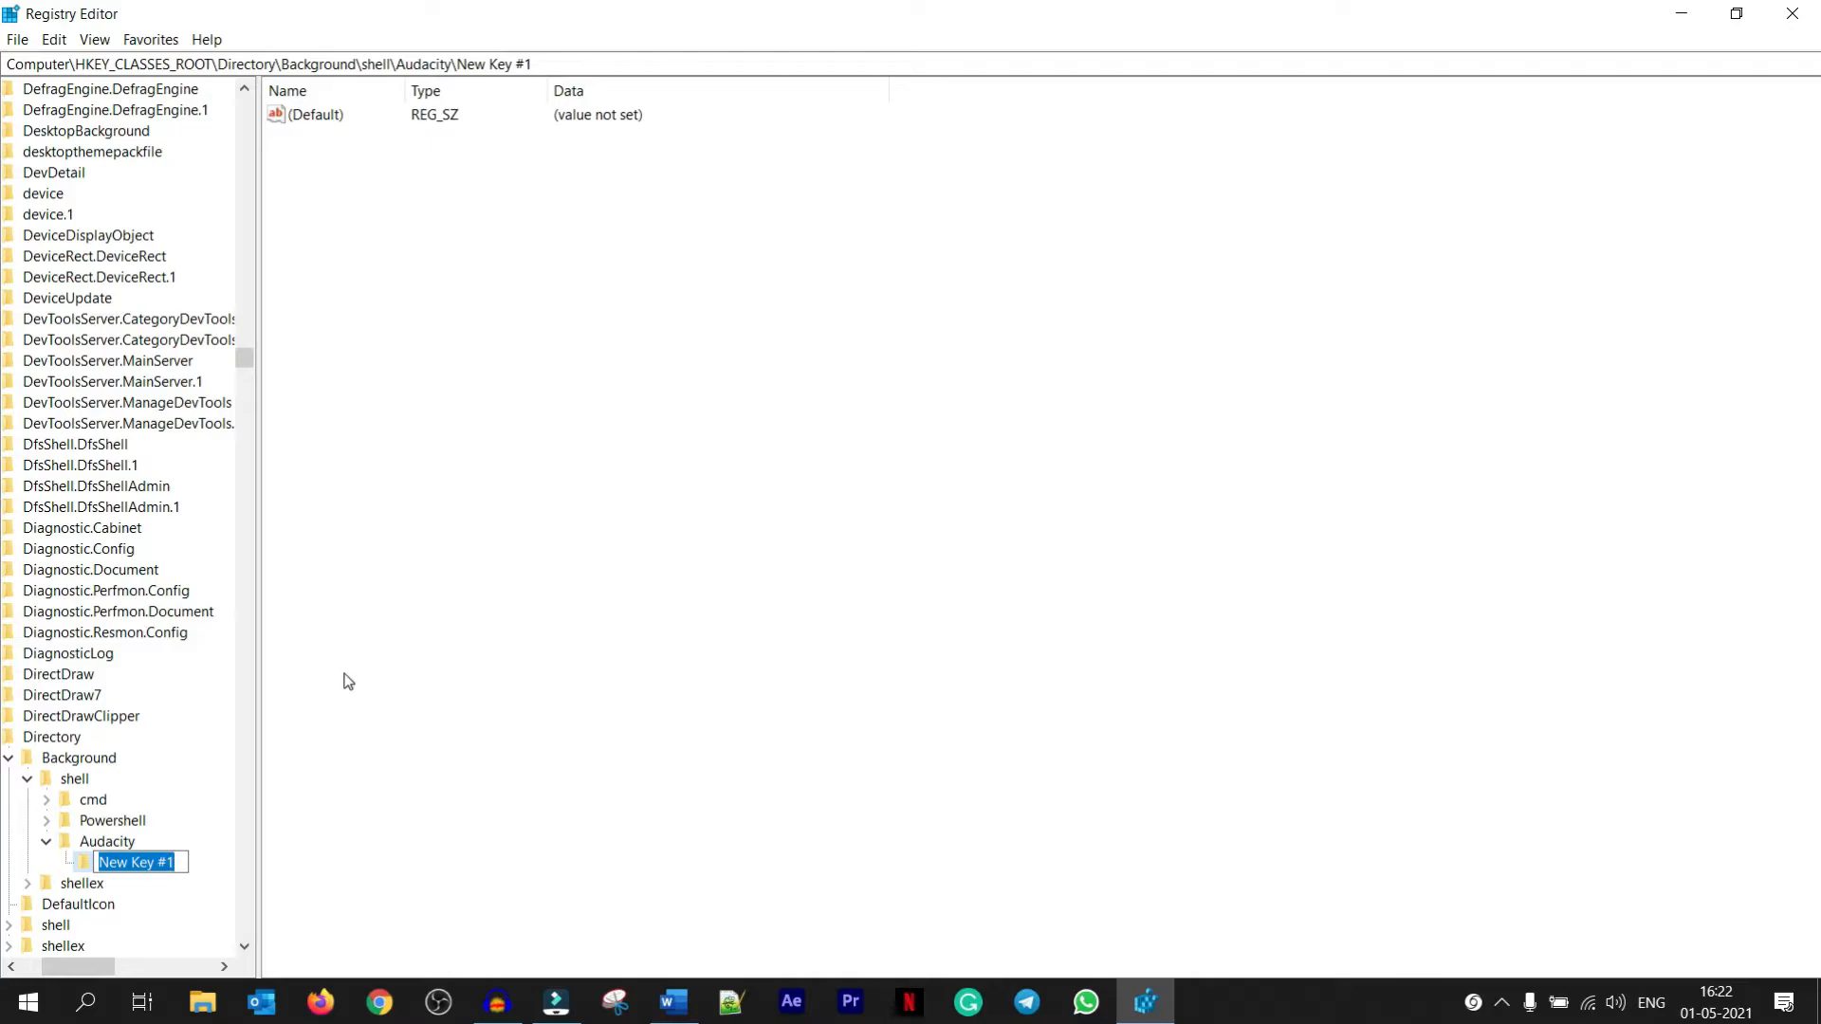
{"action": "type", "text": "Command"}
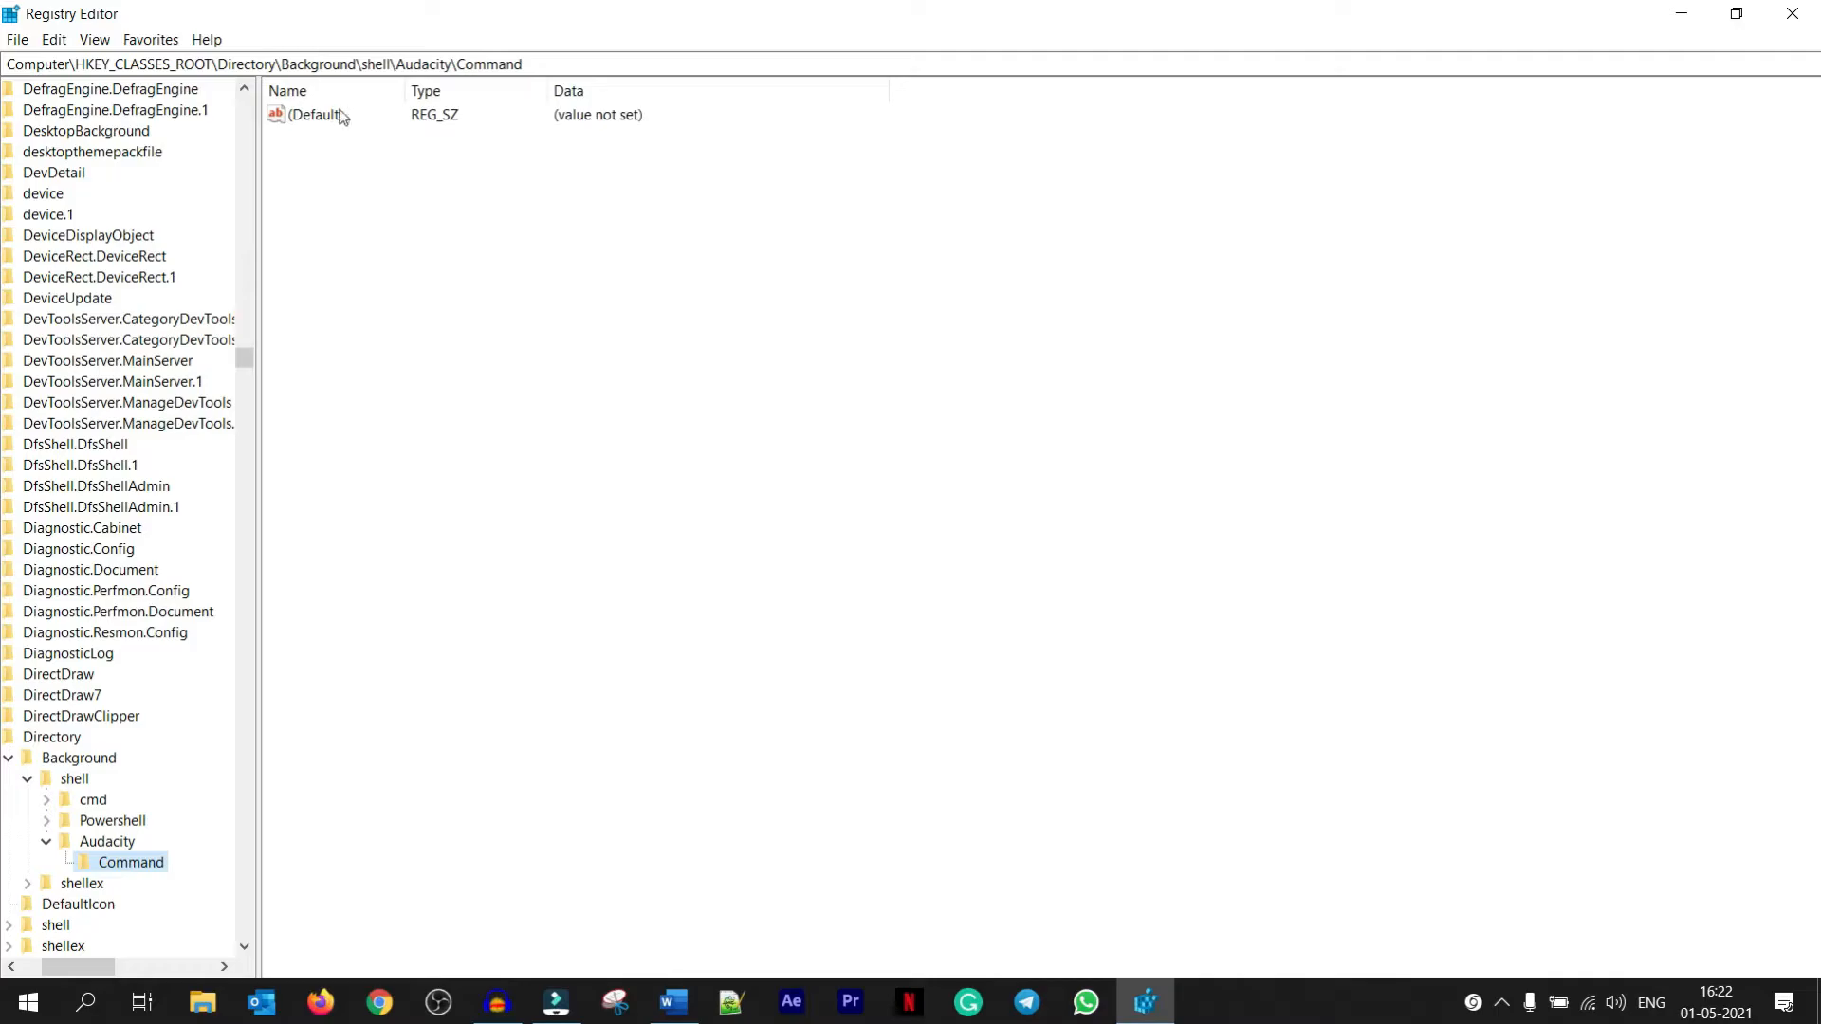
{"action": "mouse_move", "coordinate": [378, 126]}
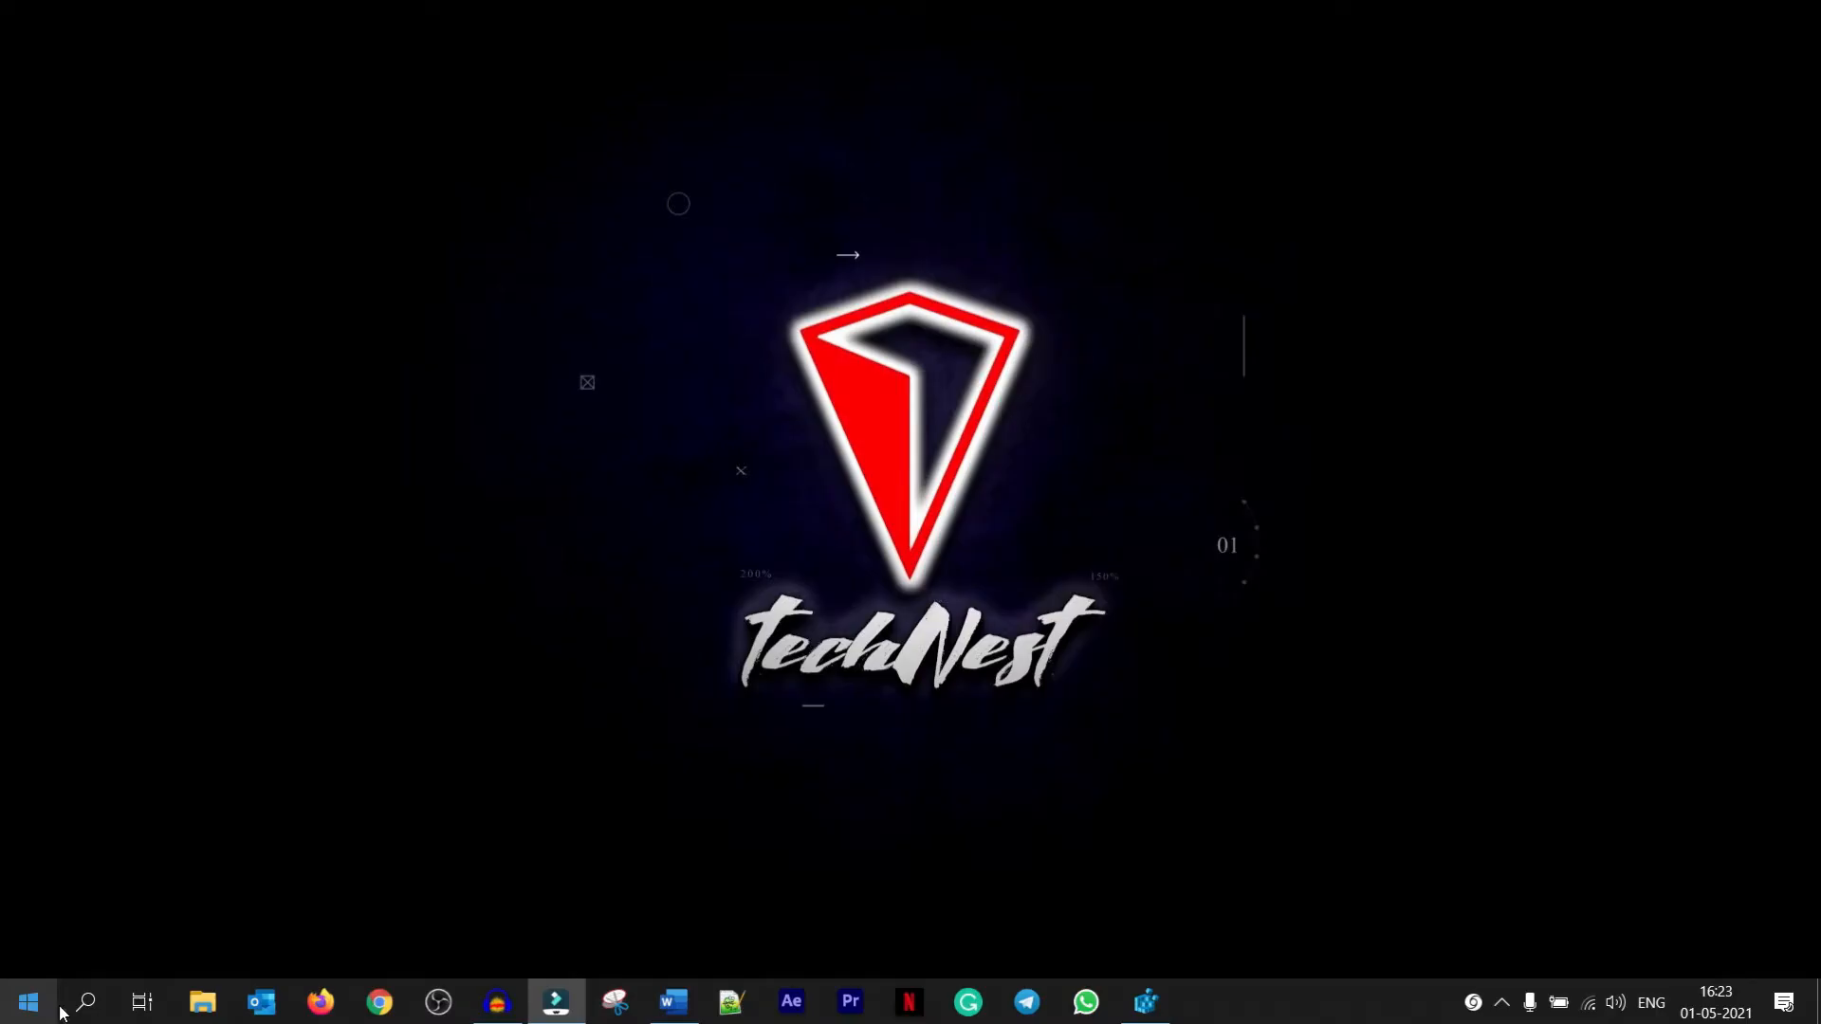
- Search 'au' in Start Menu and open the Audacity shortcut's file location
{"action": "type", "text": "auda"}
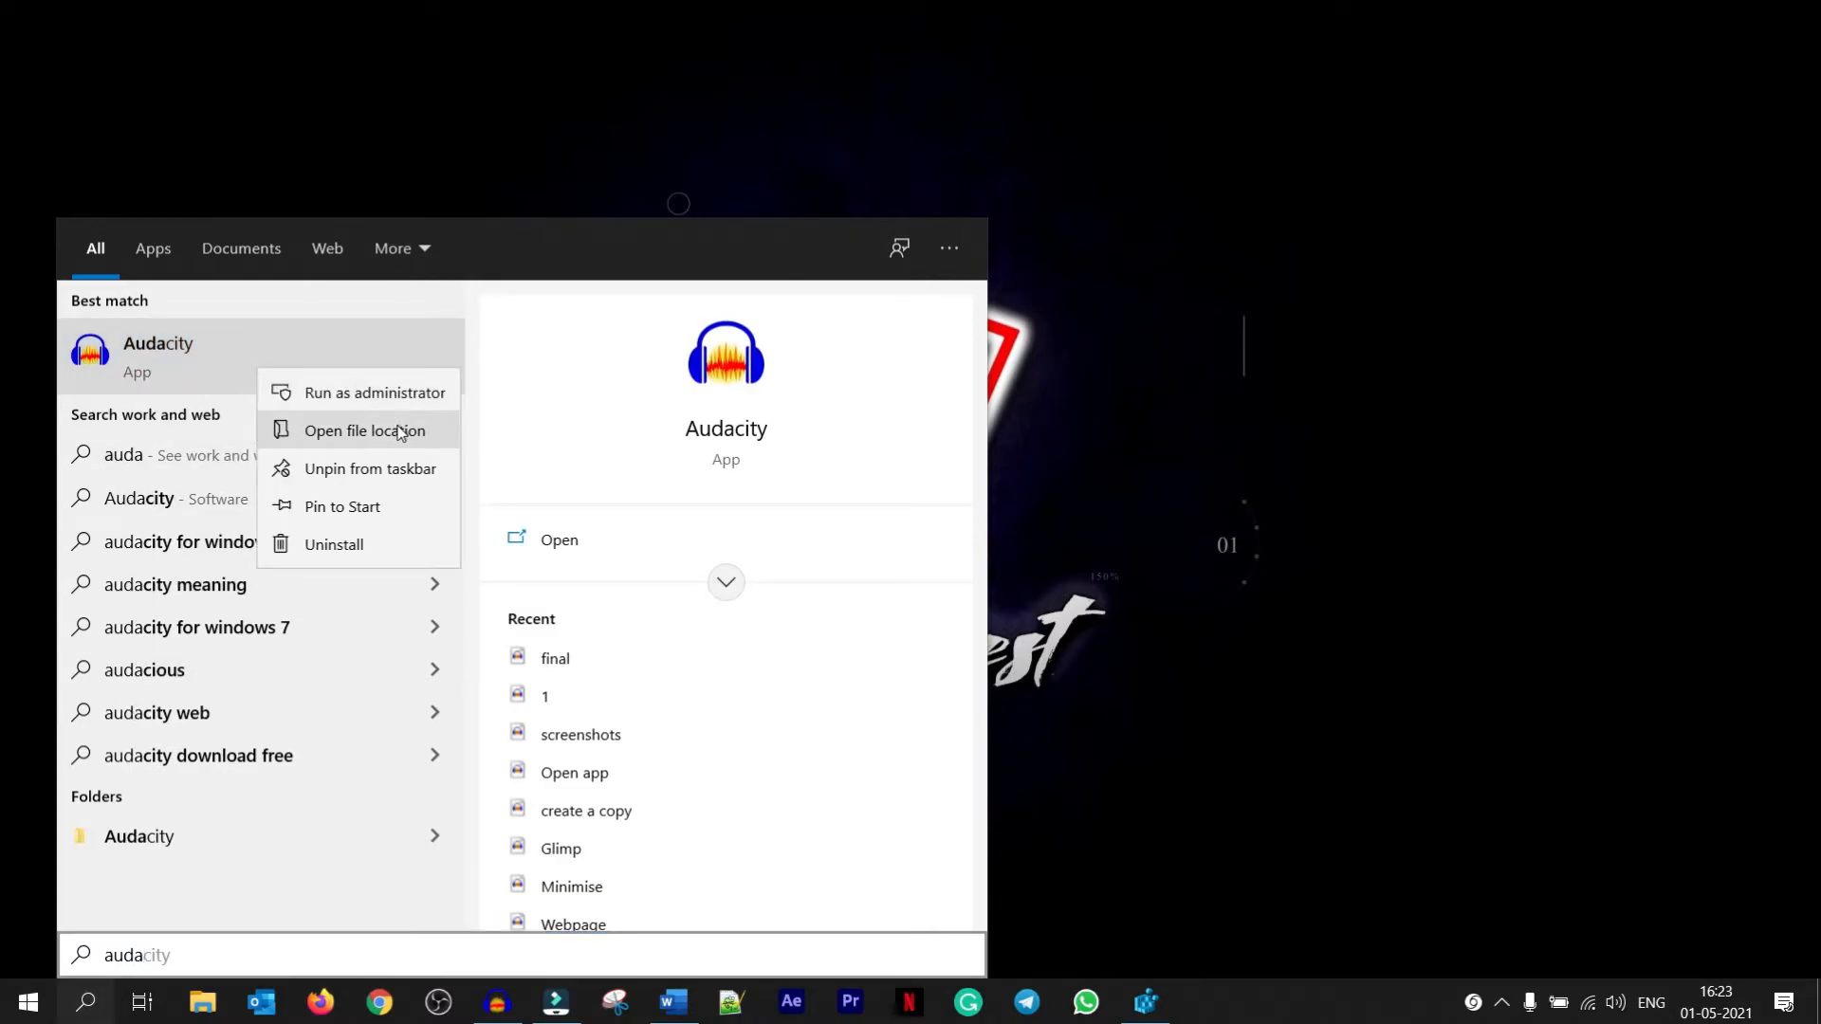
{"action": "left_click", "coordinate": [364, 431]}
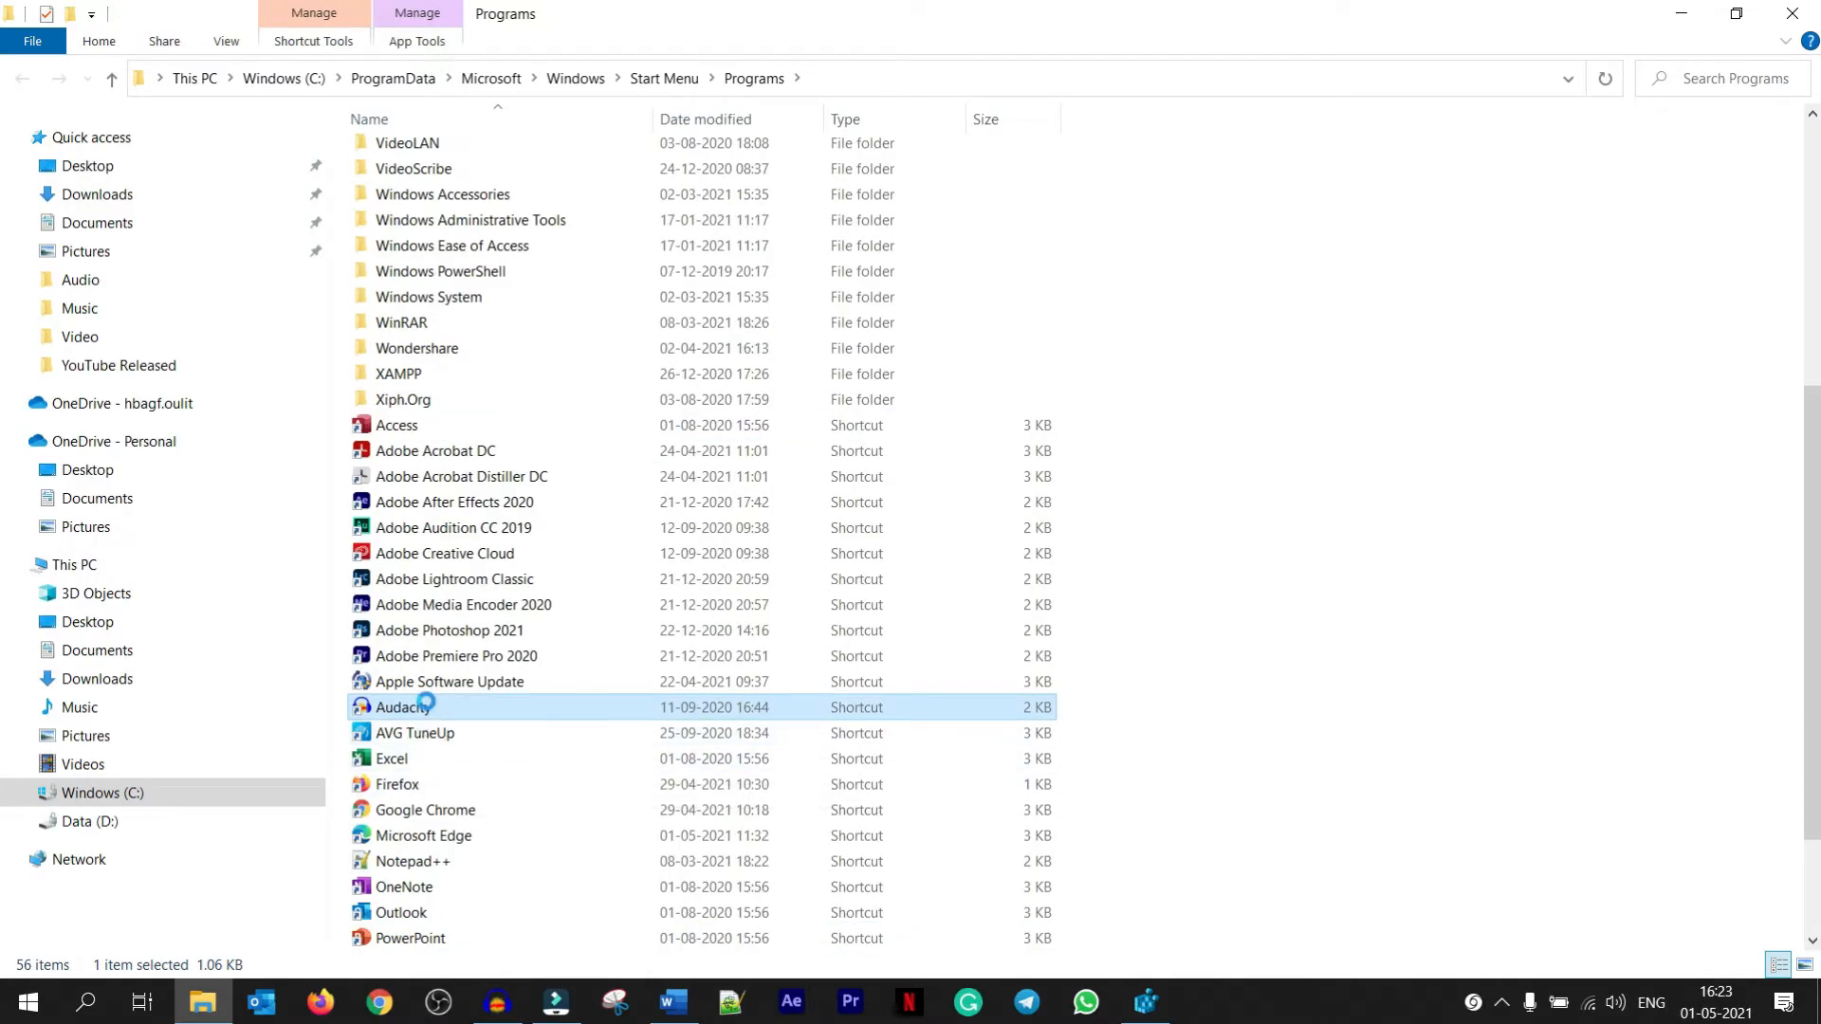
- Follow the shortcut to audacity.exe in Program Files (x86) and bring up its actions
{"action": "right_click", "coordinate": [400, 707]}
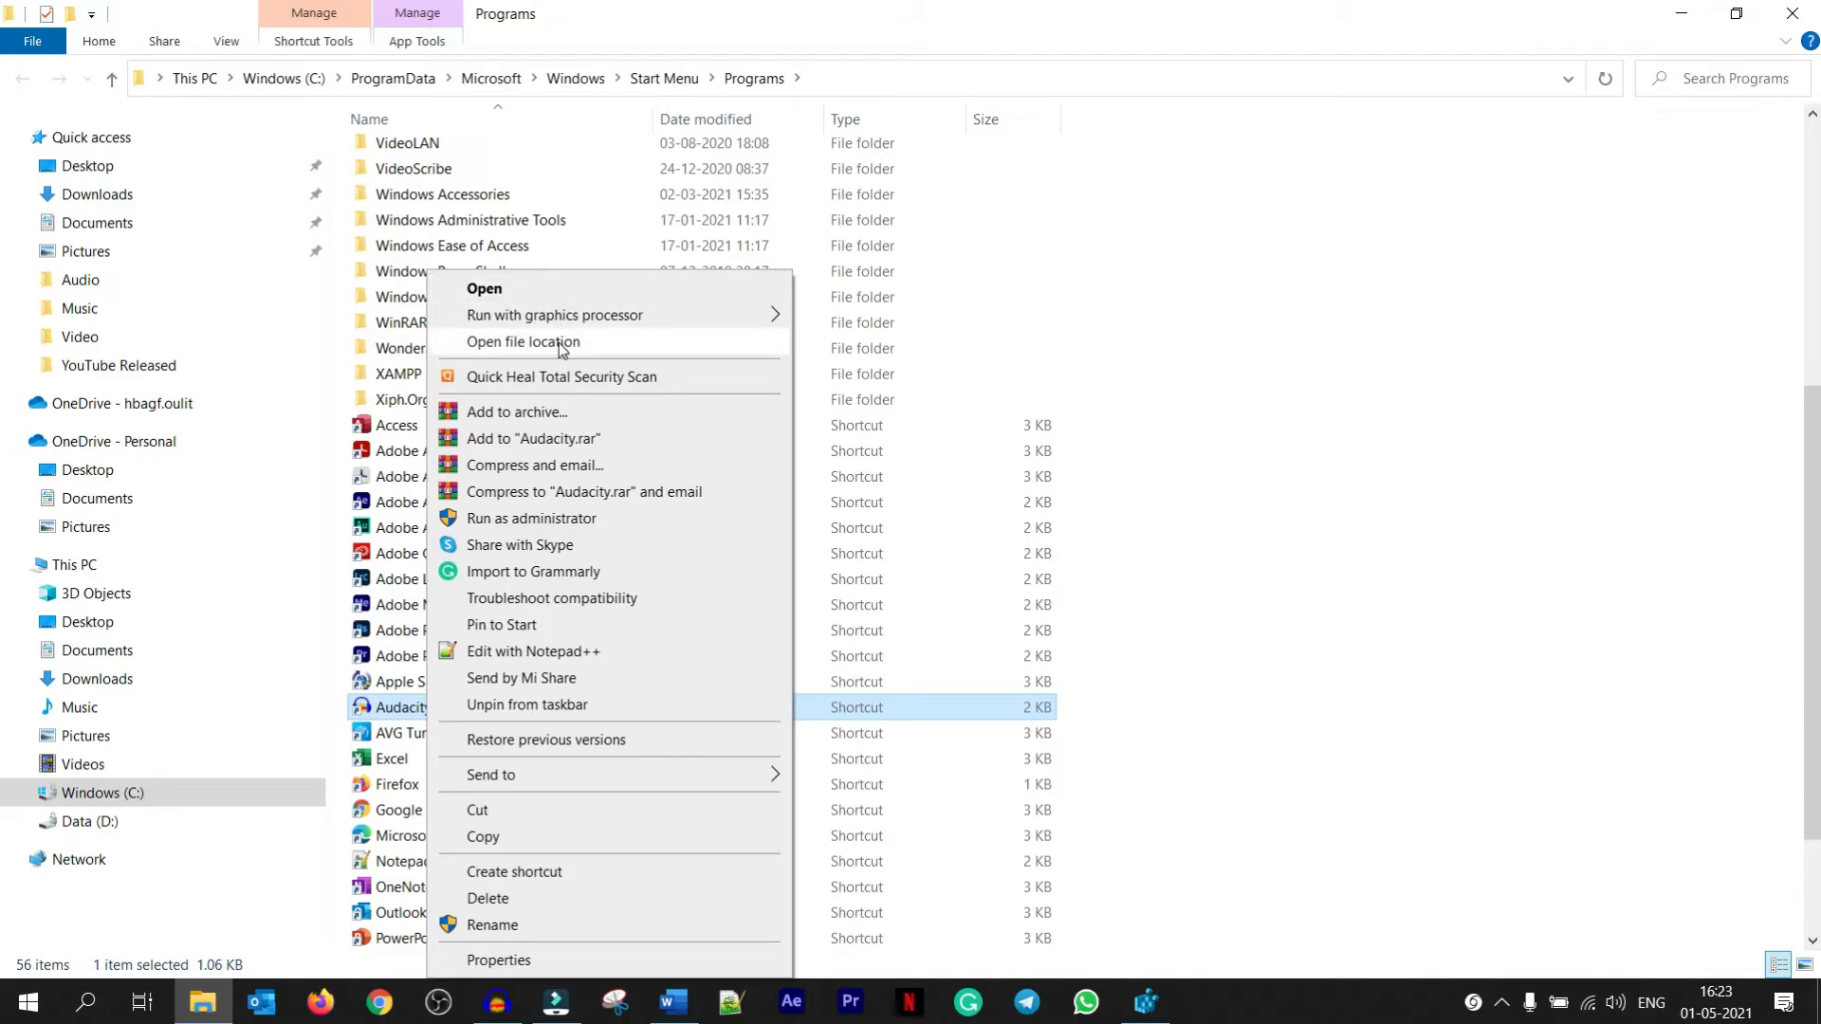
{"action": "left_click", "coordinate": [524, 341]}
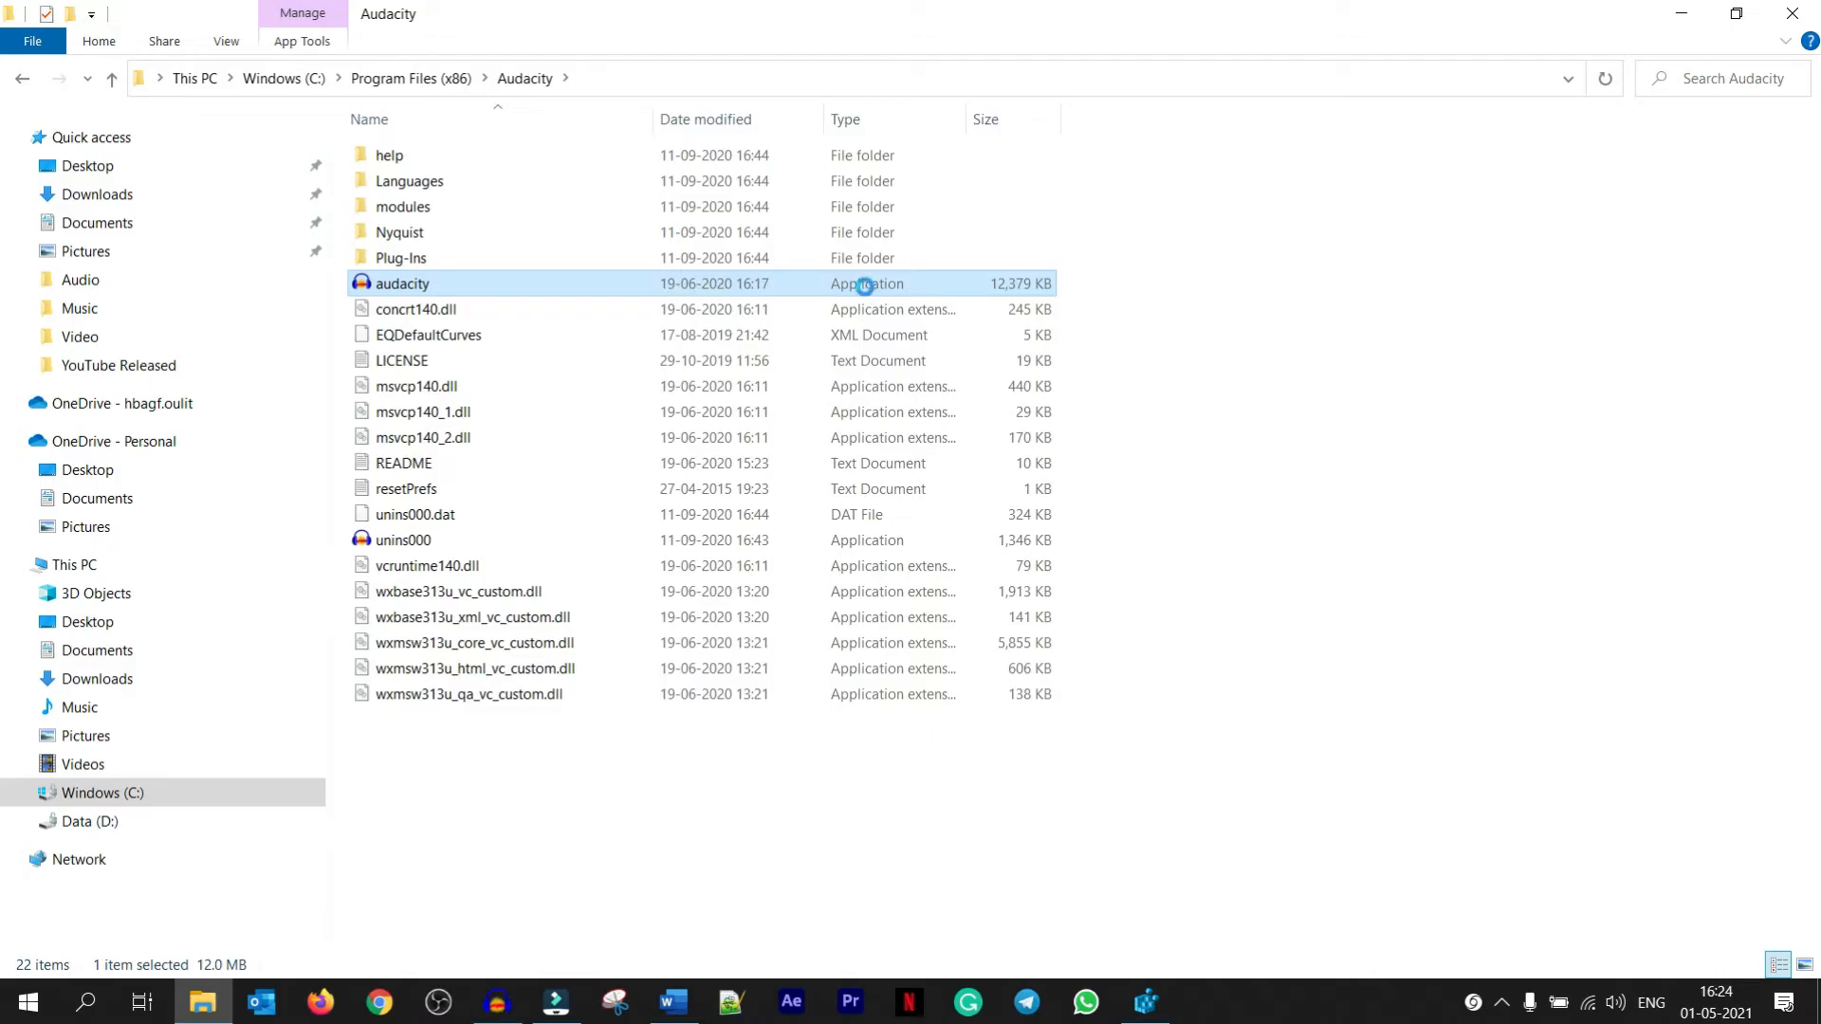
{"action": "right_click", "coordinate": [401, 282]}
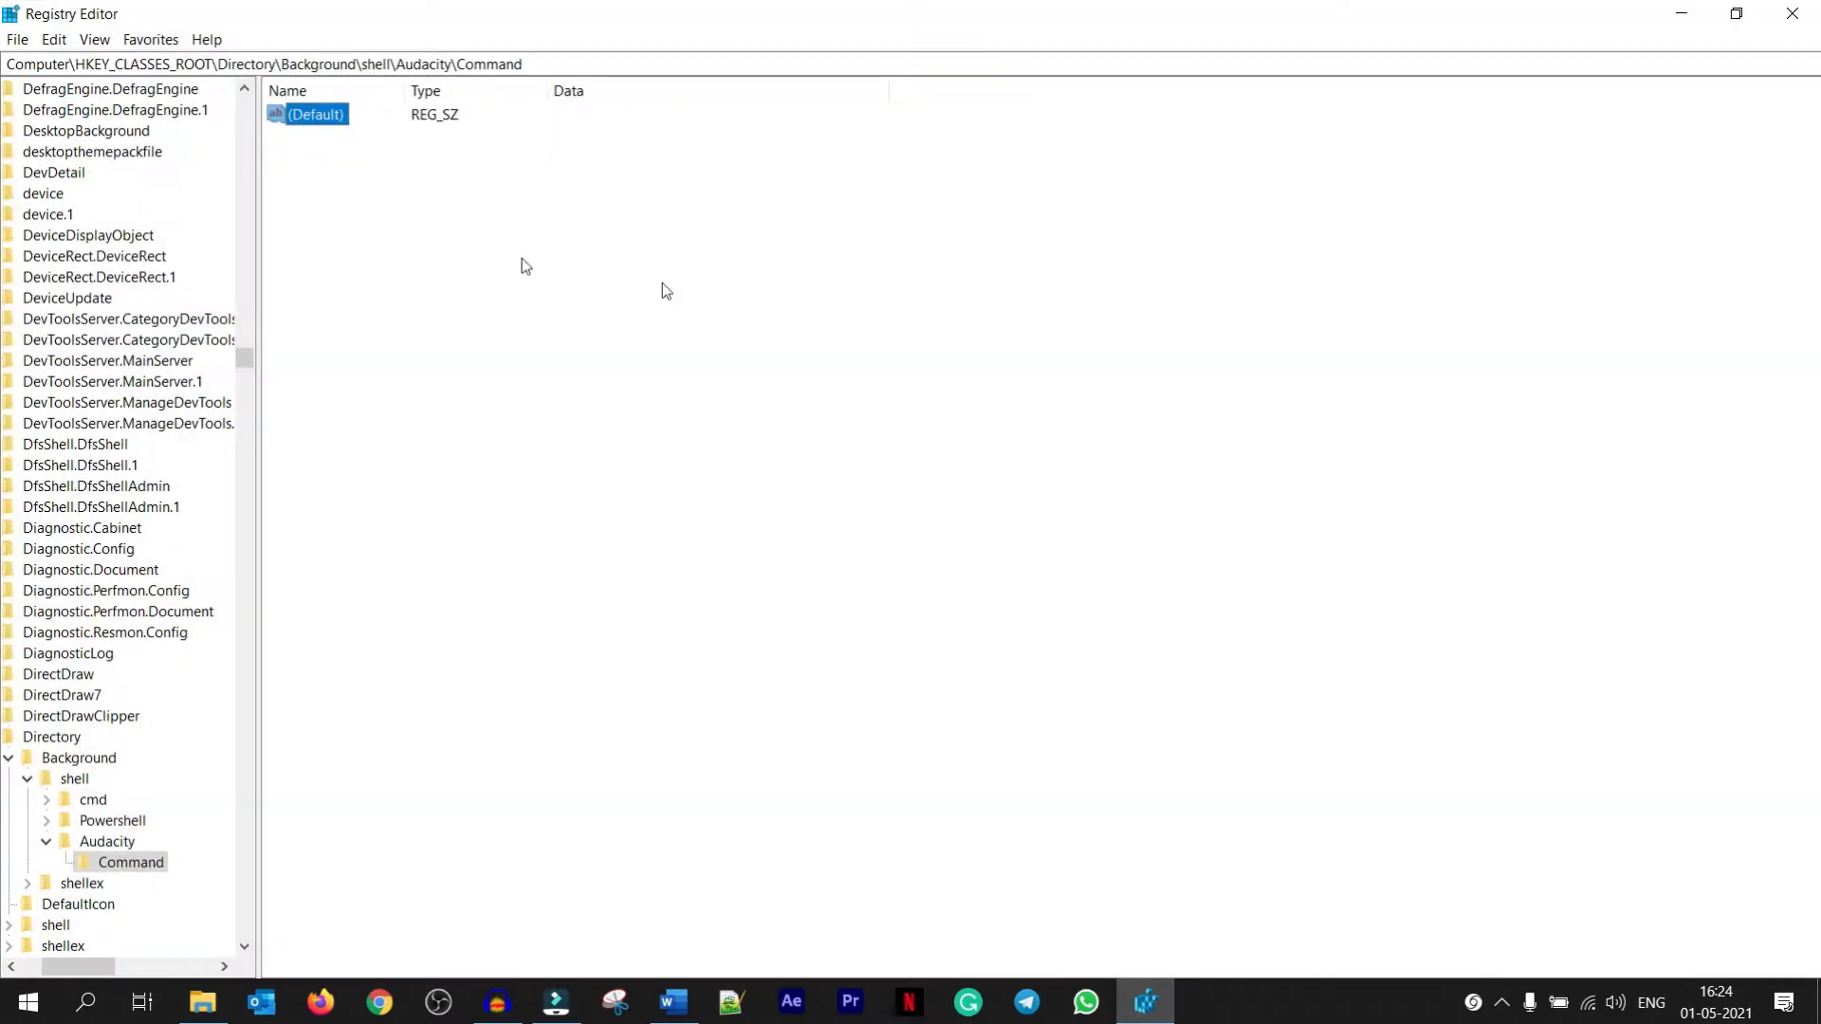
- Set Command's default value to "C:\Program Files (x86)\Audacity\audacity.exe"
{"action": "double_click", "coordinate": [311, 114]}
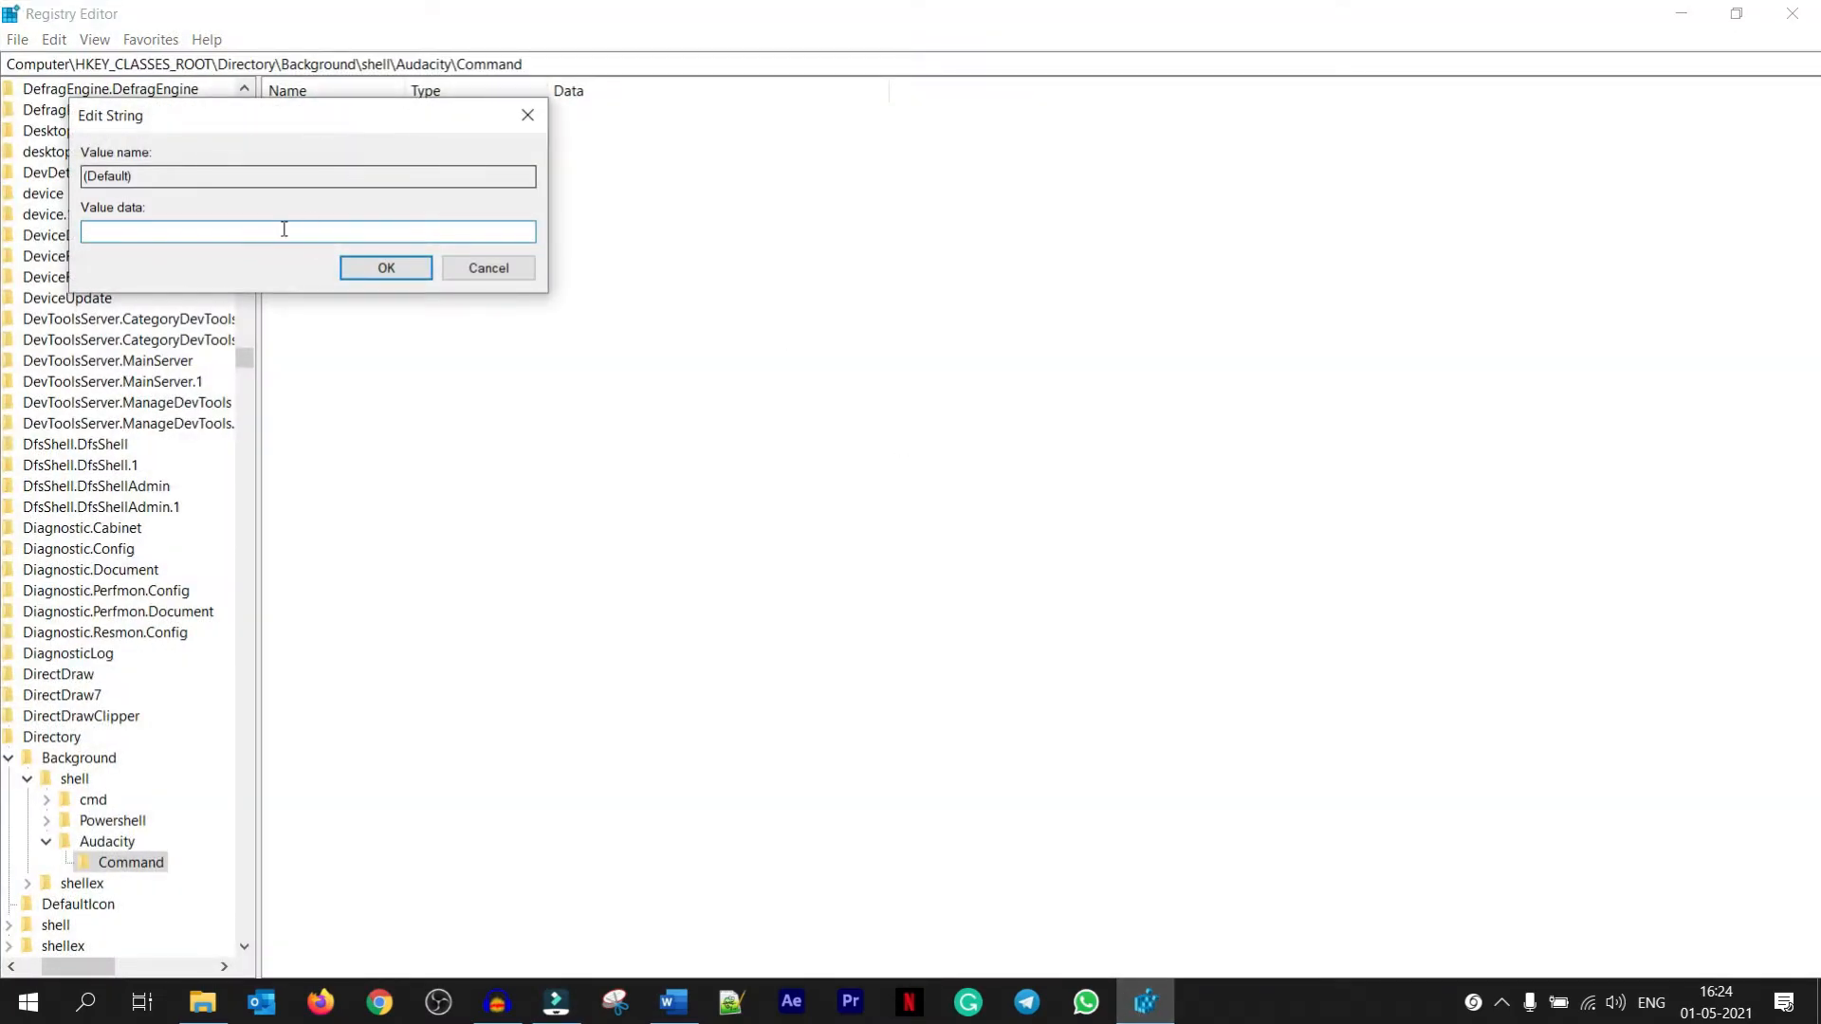
{"action": "type", "text": "\"C:\\Program Files (x86)\\Audacity\\audacity.exe\""}
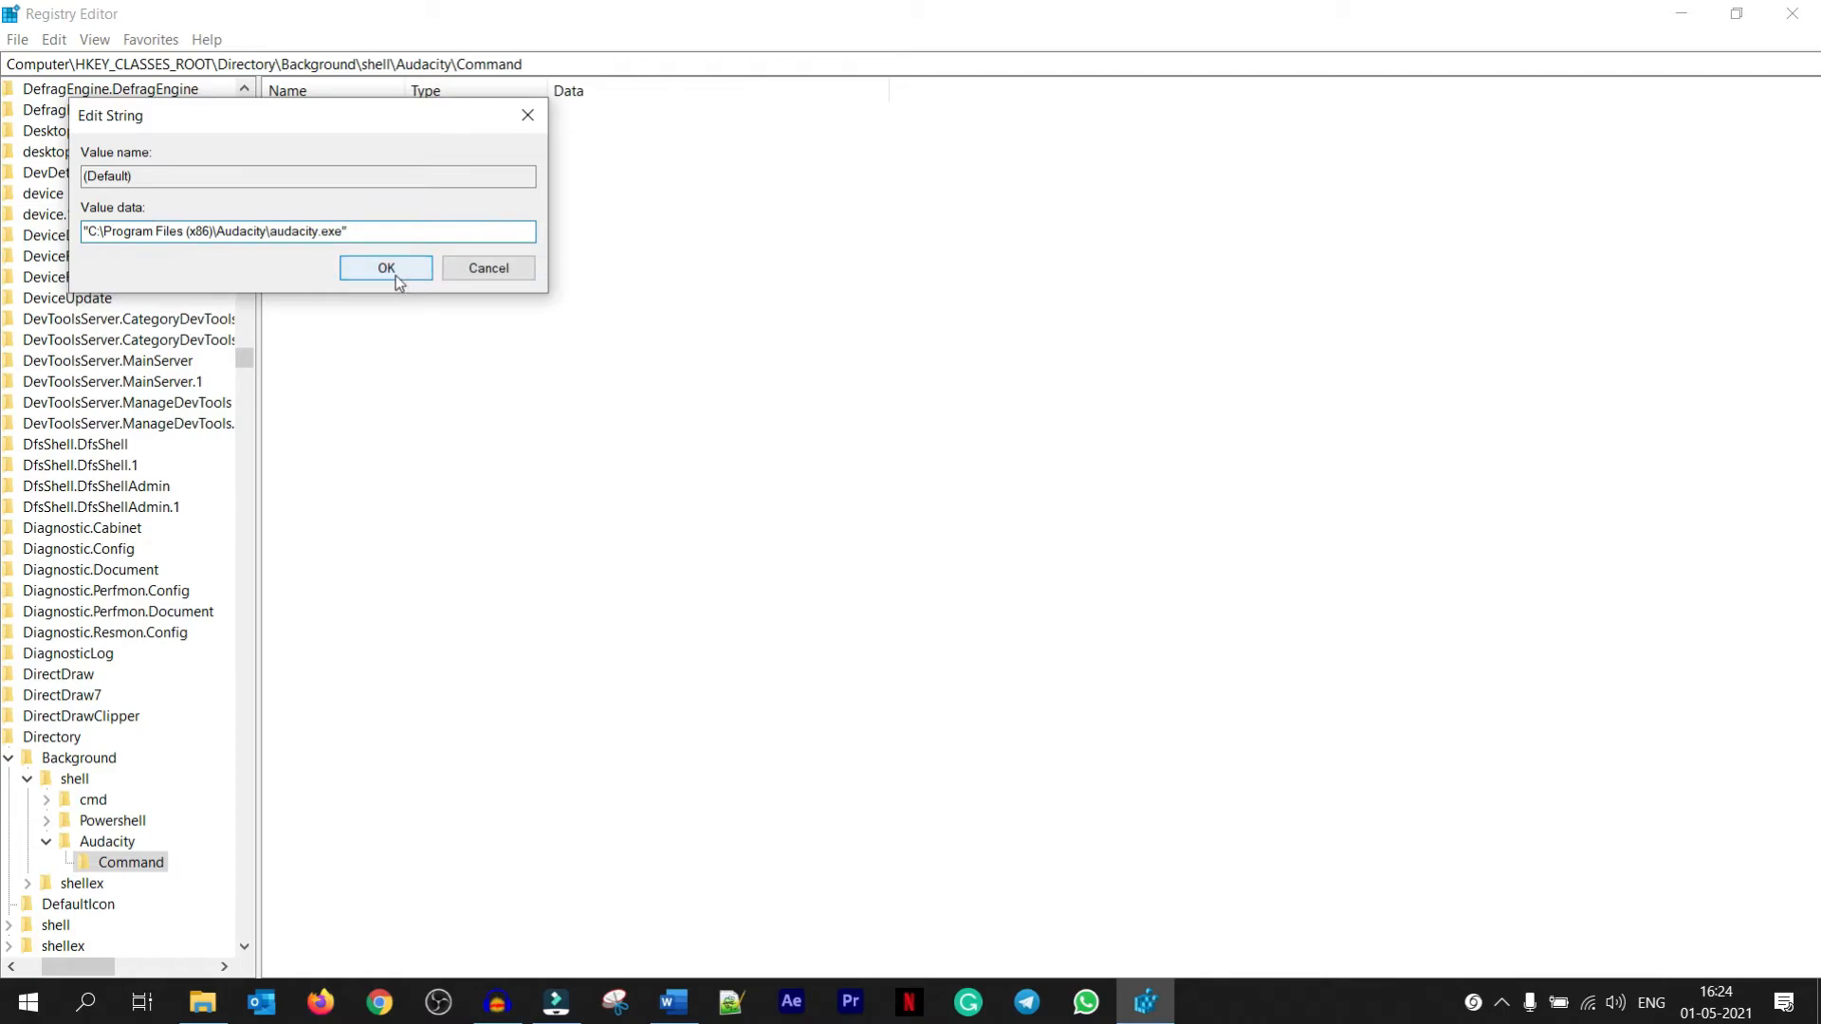
{"action": "left_click", "coordinate": [385, 267]}
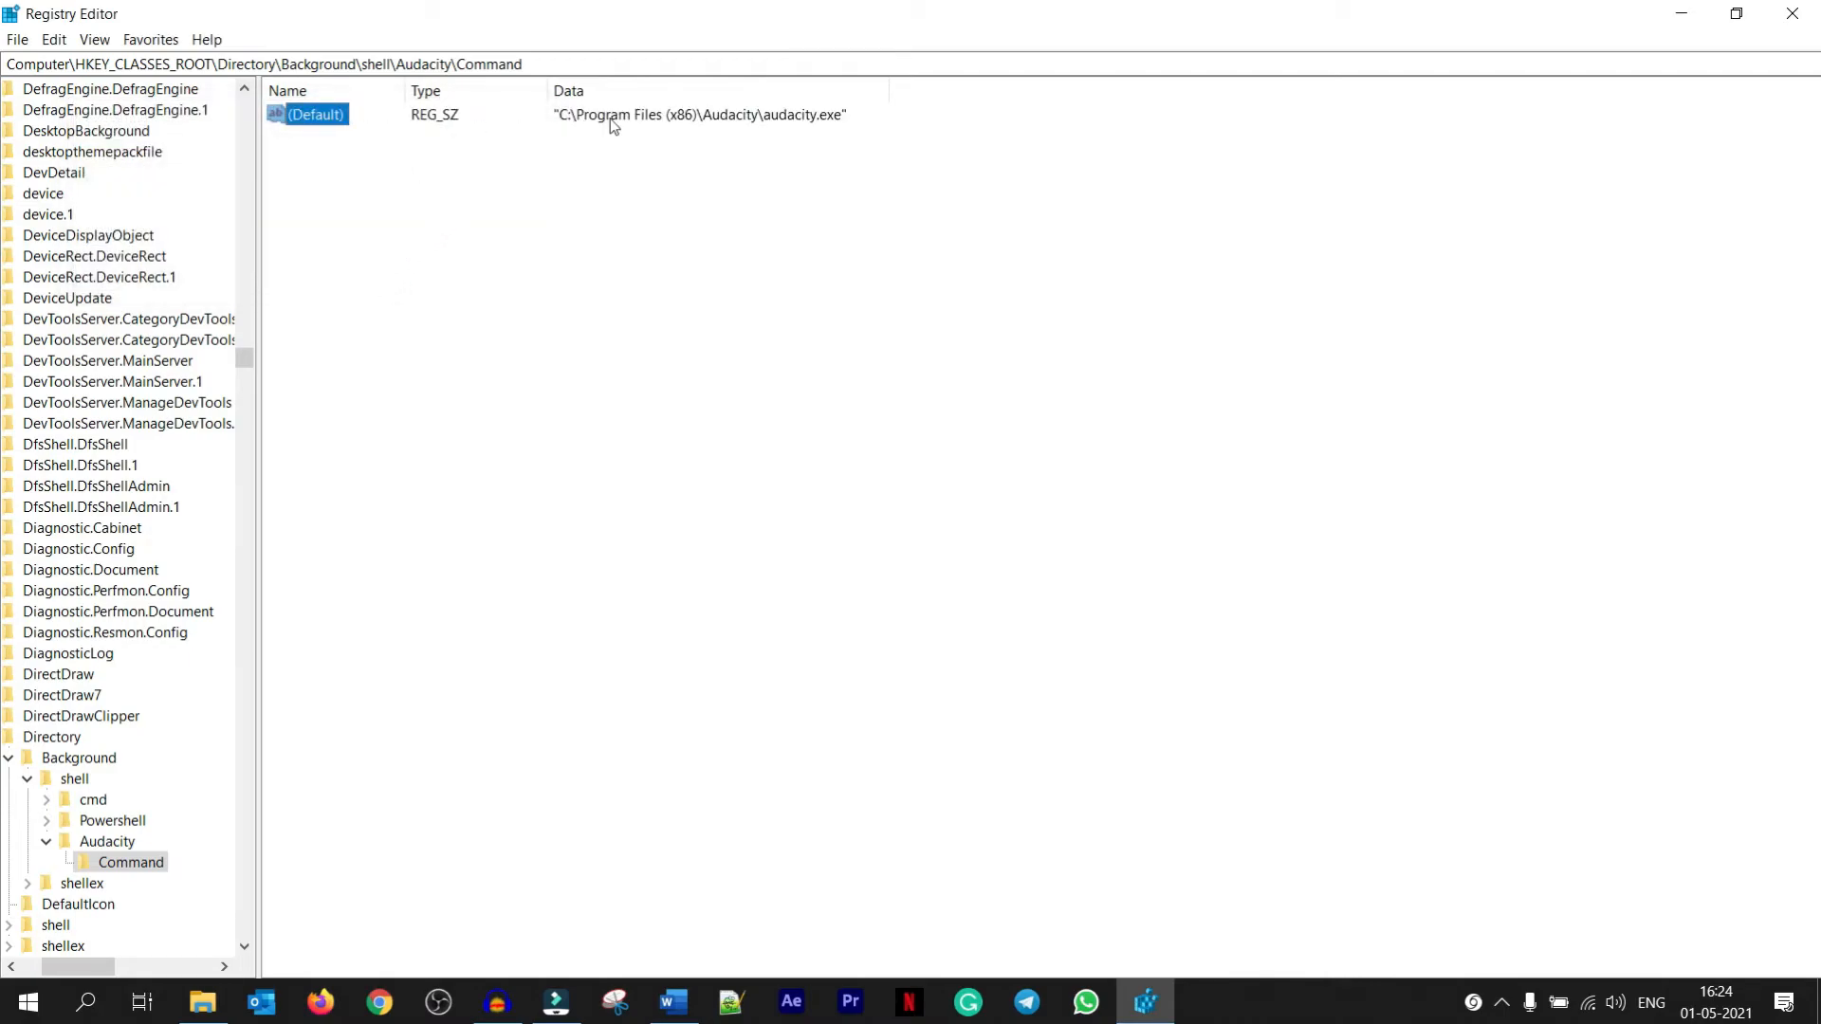
{"action": "mouse_move", "coordinate": [1808, 44]}
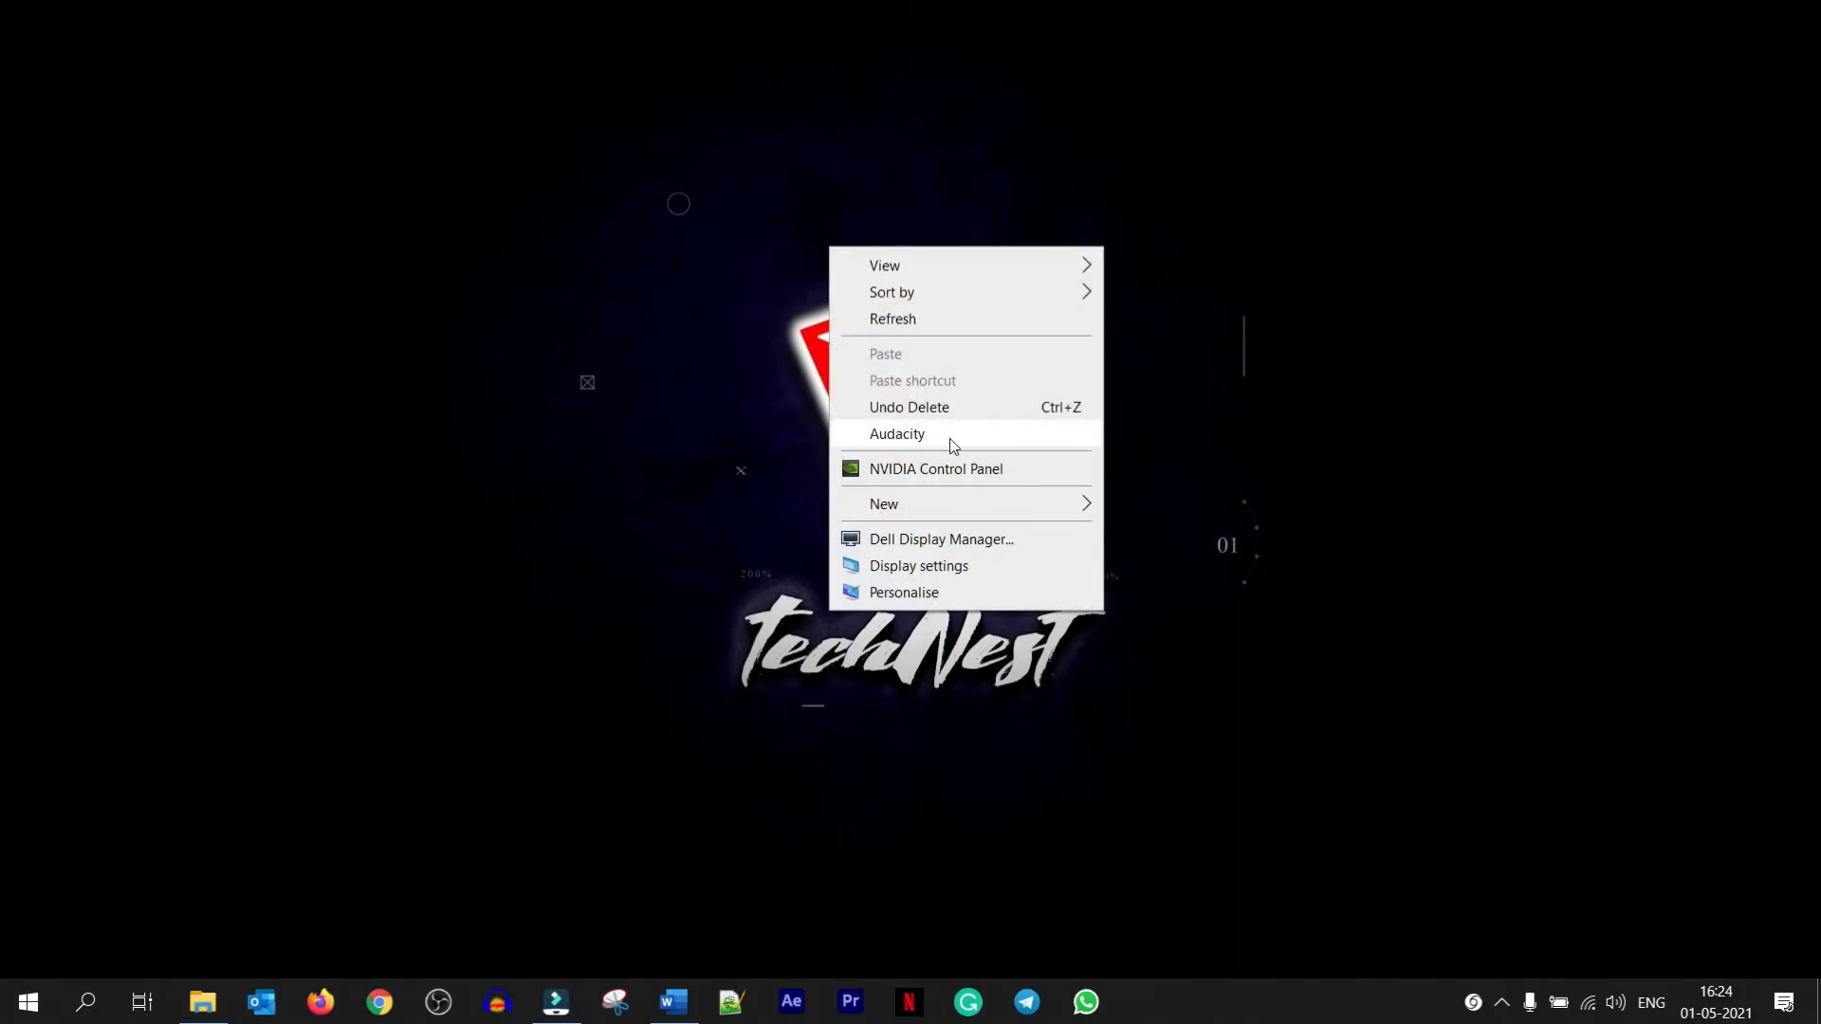
- Launch Audacity from the new desktop right-click menu entry
{"action": "left_click", "coordinate": [898, 433]}
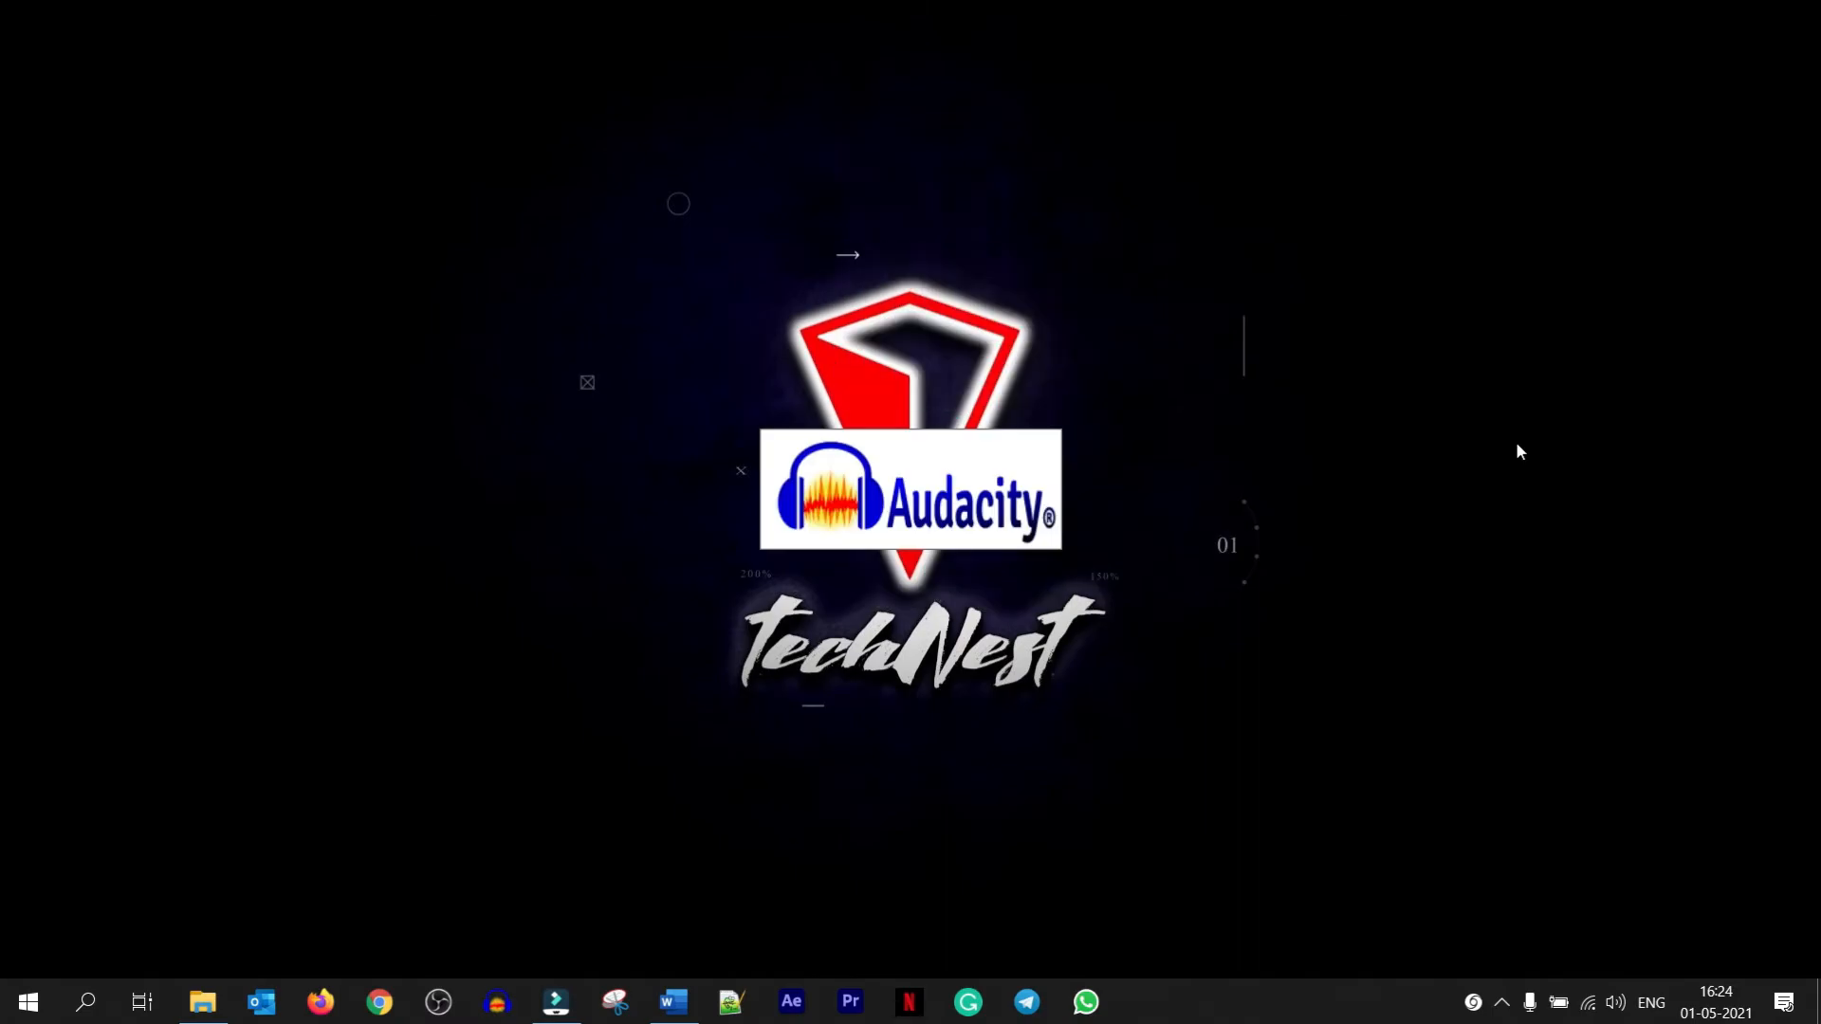